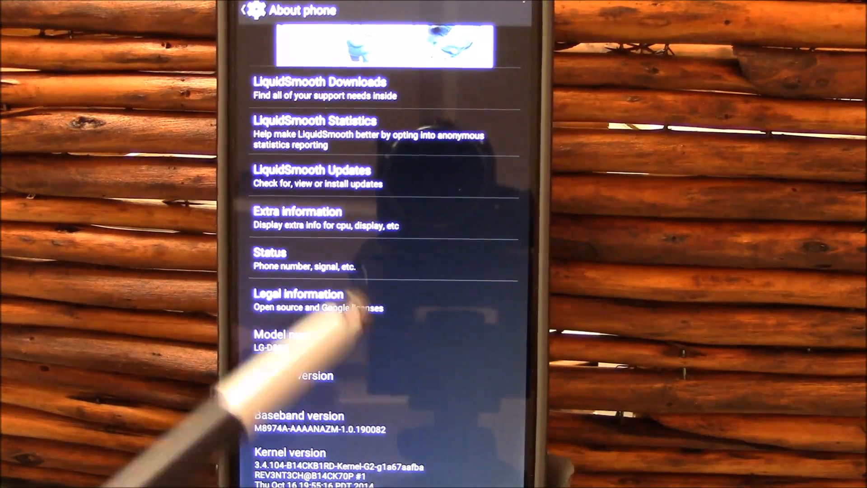
Scroll through About phone to see LiquidSmooth v3.2, Android 4.4.4 and kernel details.
scroll("down", 3)
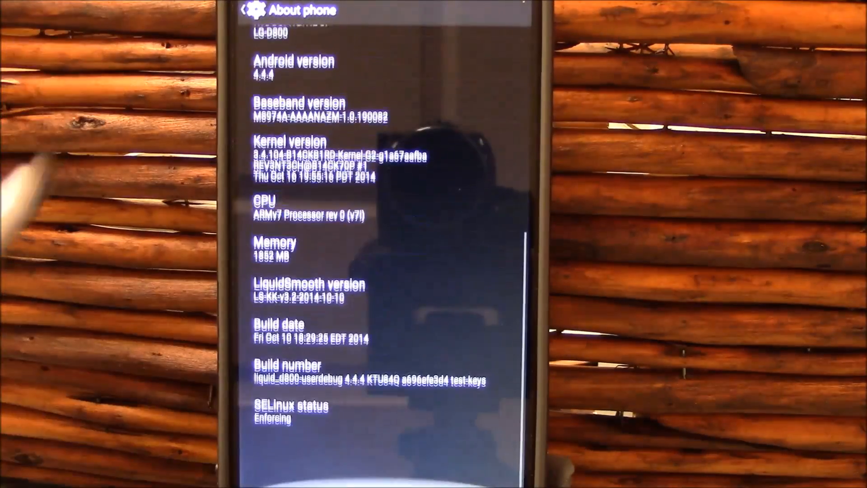
scroll("down", 3)
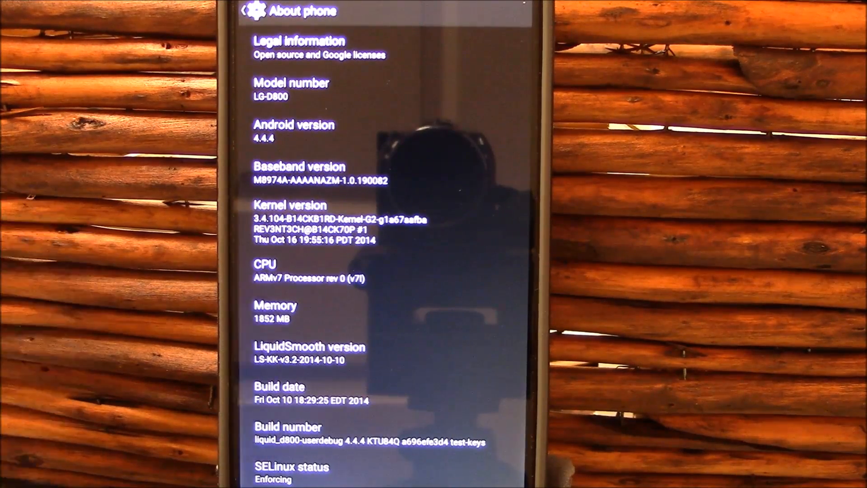
scroll("down", 3)
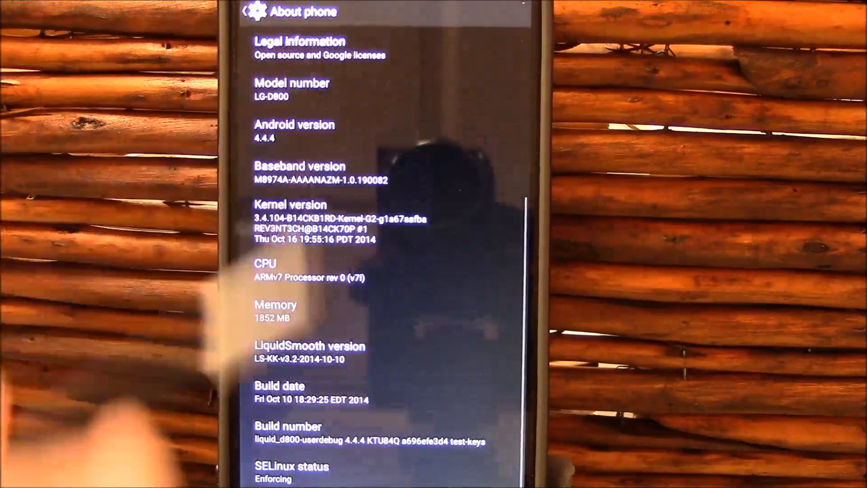
scroll("down", 3)
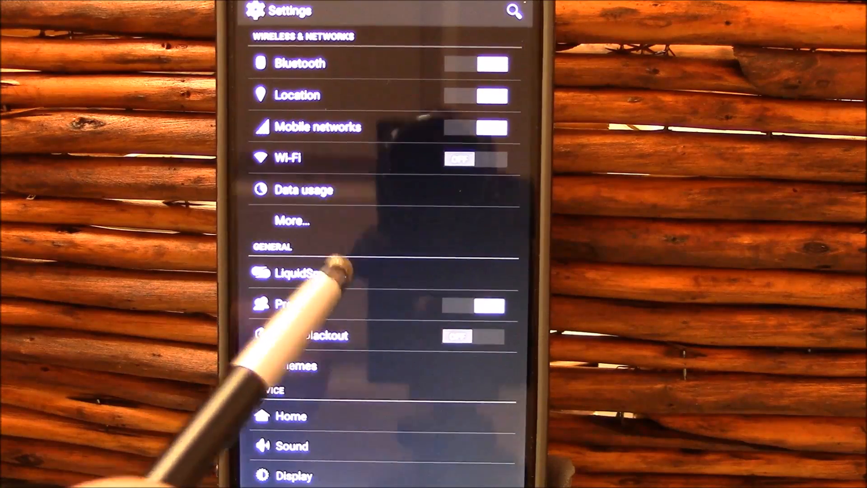
Enter the LiquidSmooth customization menu and view the VIPER4Android speaker equalizer.
left_click(298, 273)
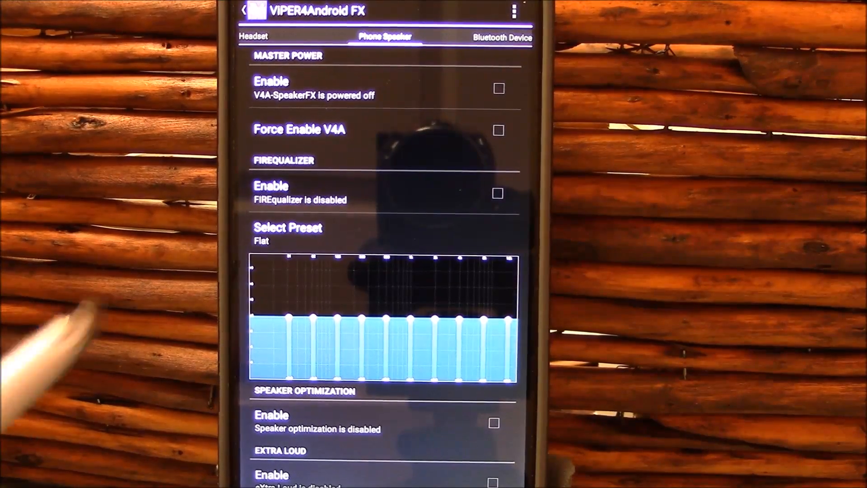
scroll("down", 3)
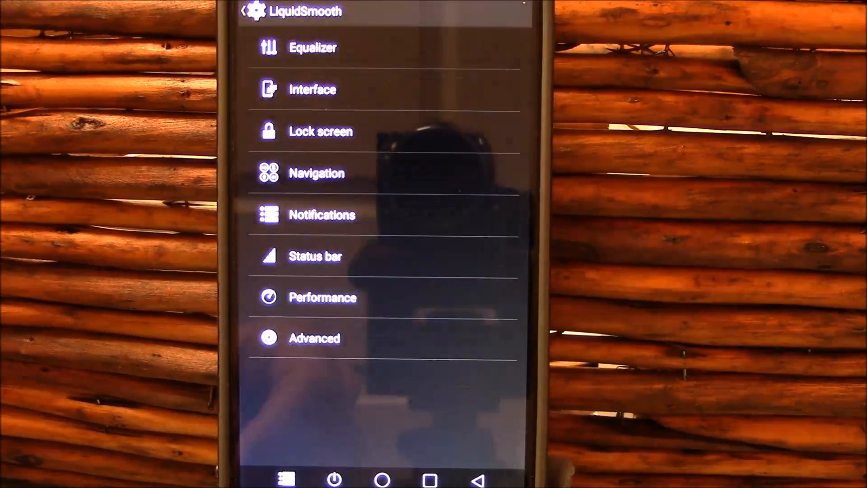
Browse the Interface clock widget's Weather panel settings and return to Interface.
left_click(312, 90)
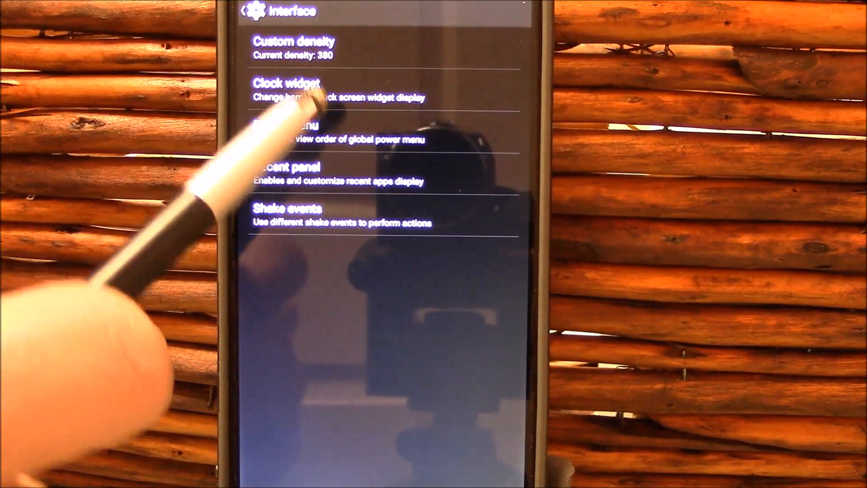
left_click(301, 90)
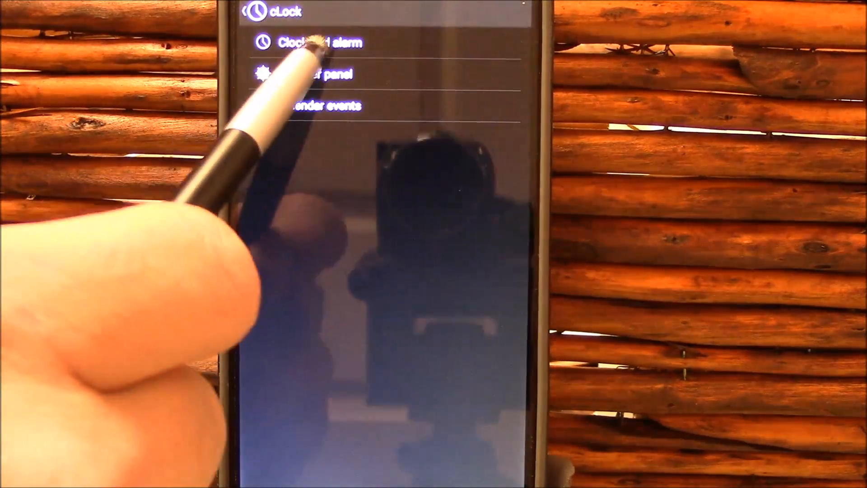
left_click(315, 44)
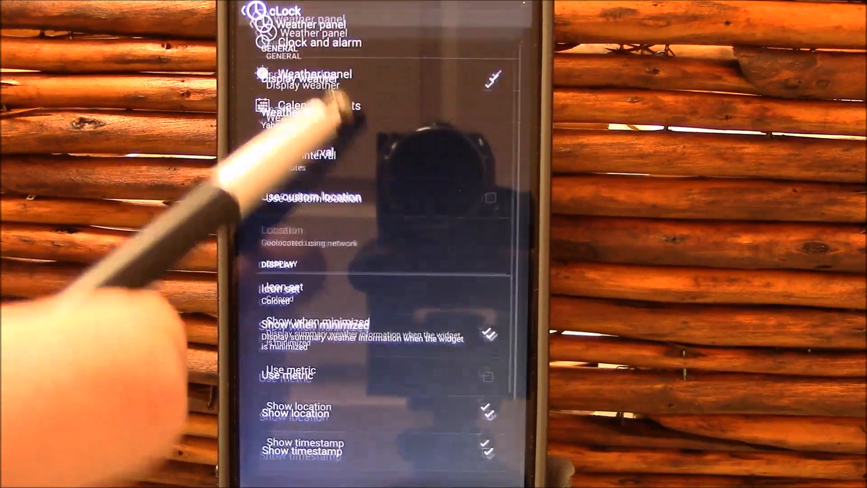
scroll("down", 3)
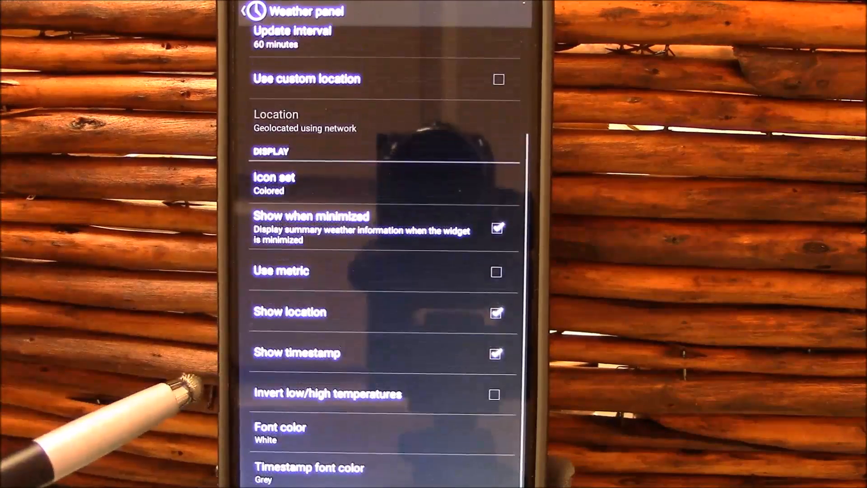
left_click(249, 12)
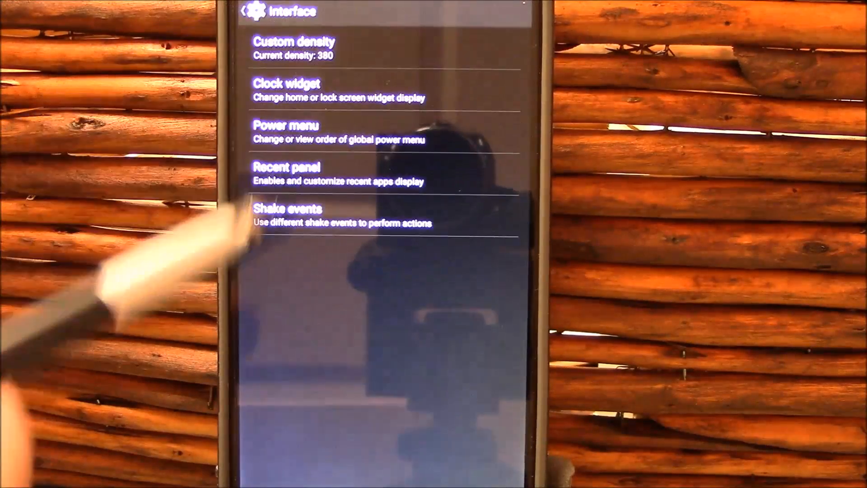
View the Power menu options (dismissing its help note) and the Recent panel settings.
left_click(286, 132)
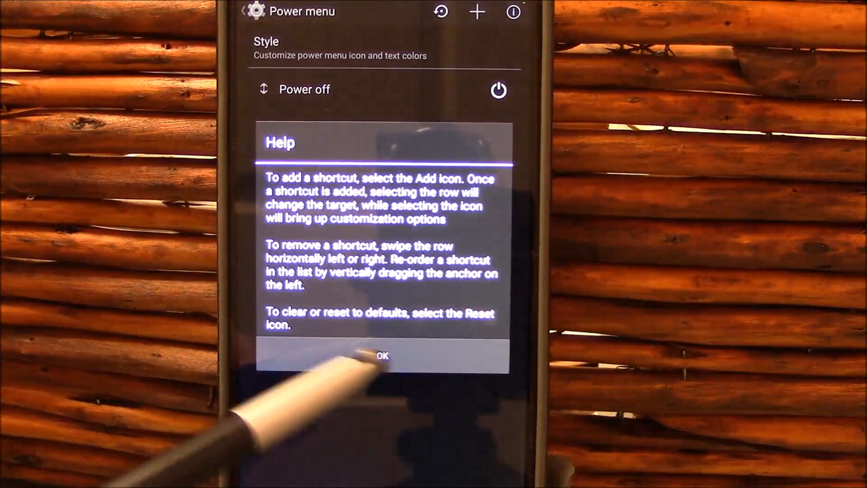
left_click(382, 356)
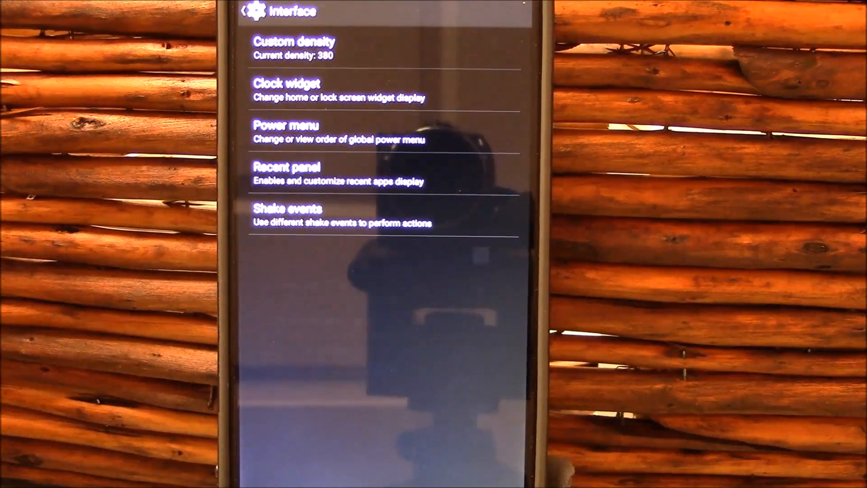
left_click(286, 173)
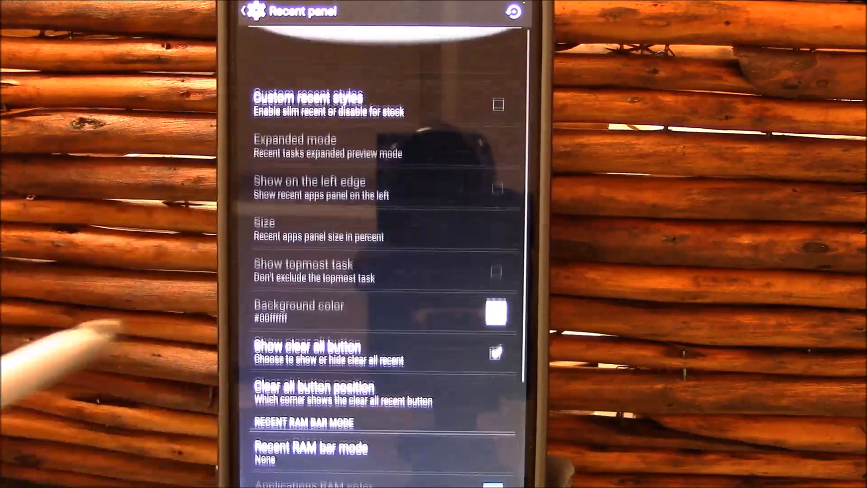
scroll("down", 3)
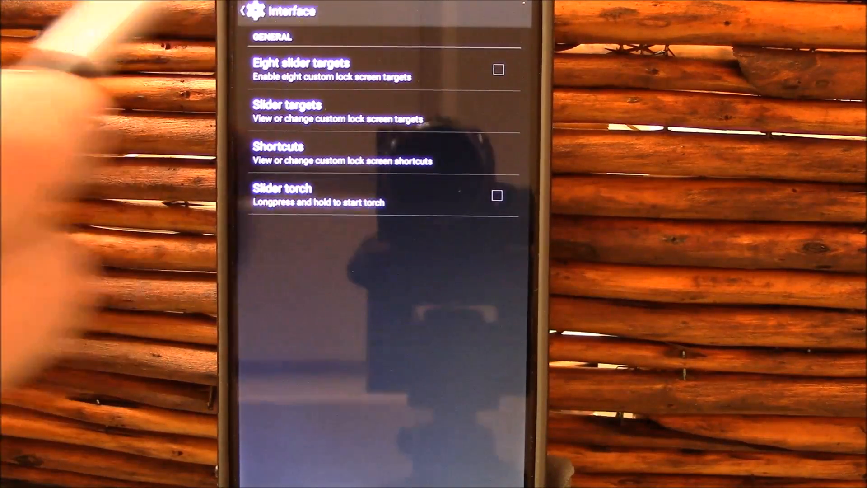
View the lock screen style and Widgets checkbox options, returning to the Lock screen menu.
left_click(243, 11)
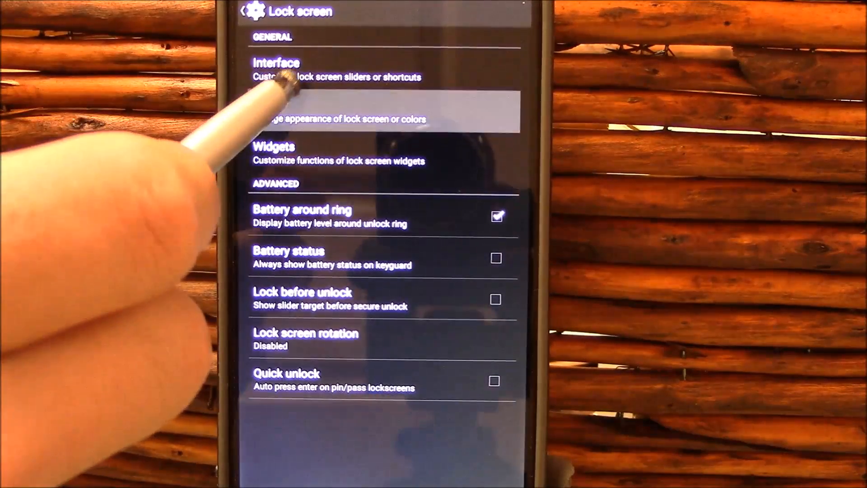
left_click(380, 110)
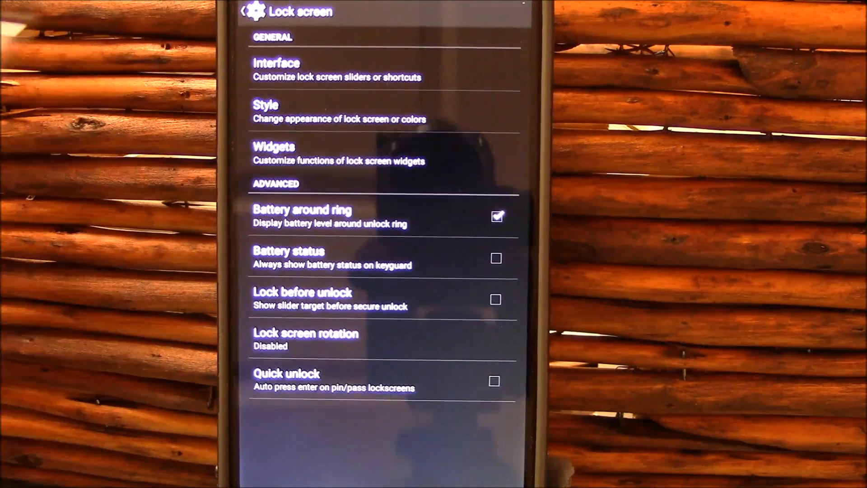
left_click(273, 154)
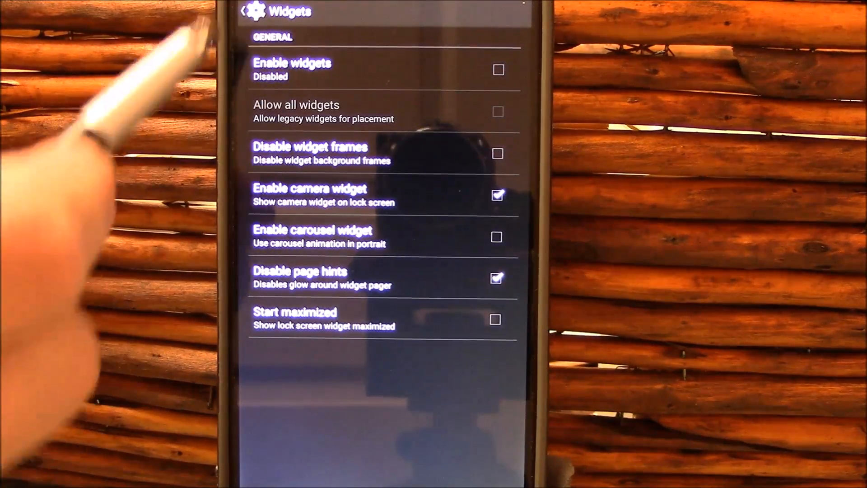
left_click(242, 11)
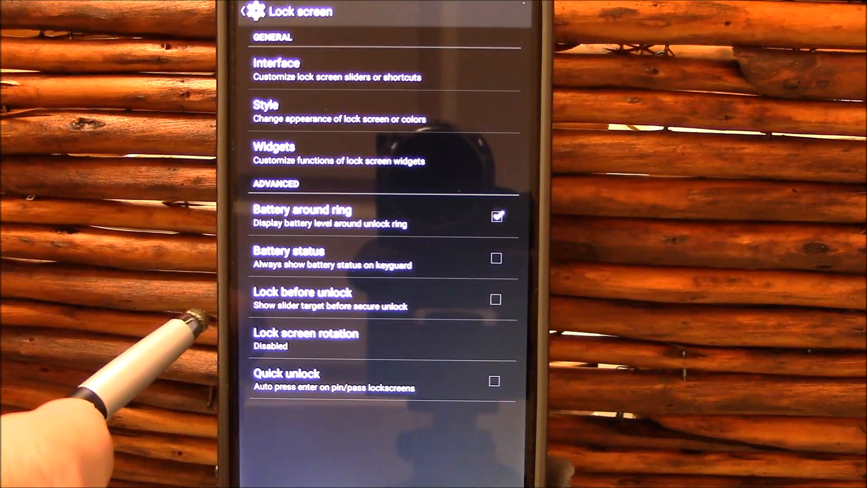
mouse_move(139, 387)
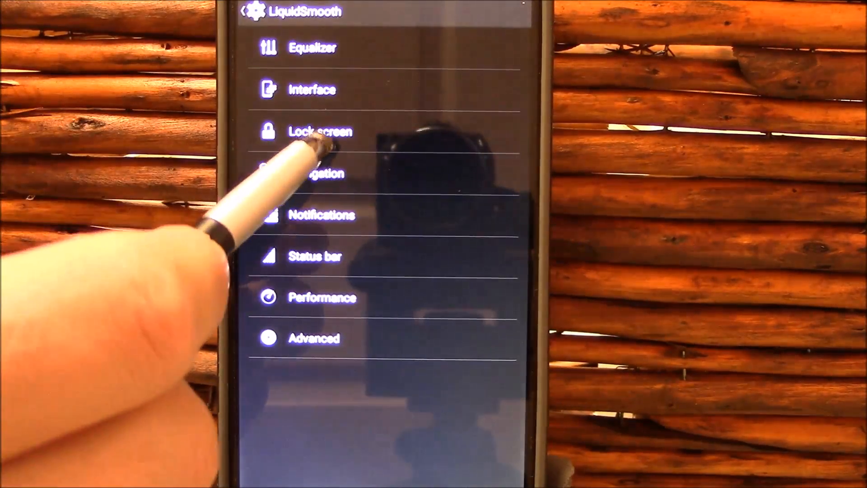
In Navigation settings, view the app circle sidebar options and neighbouring entries.
left_click(318, 173)
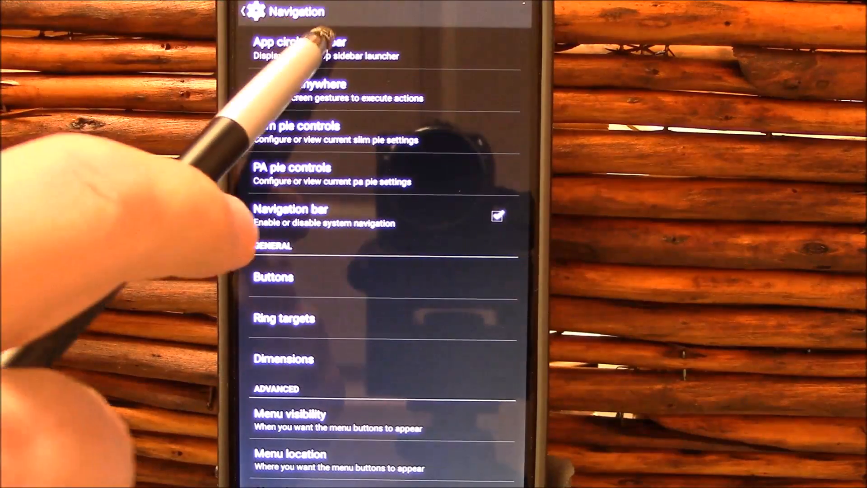
left_click(300, 49)
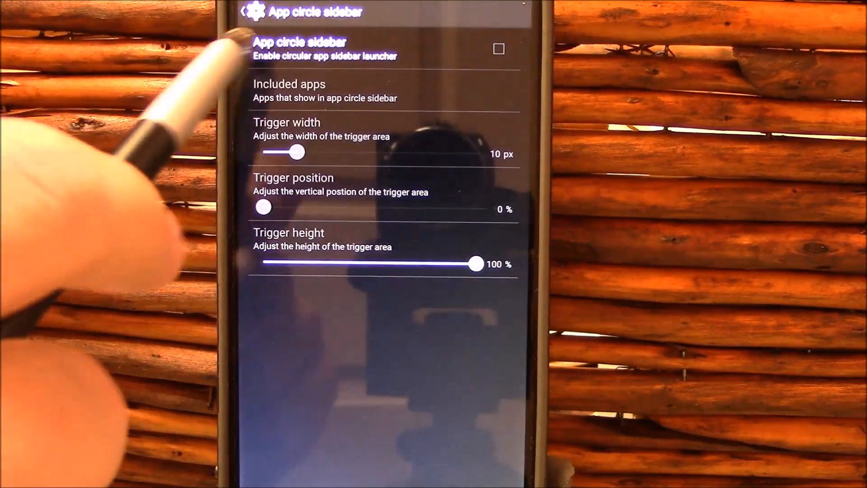
left_click(242, 12)
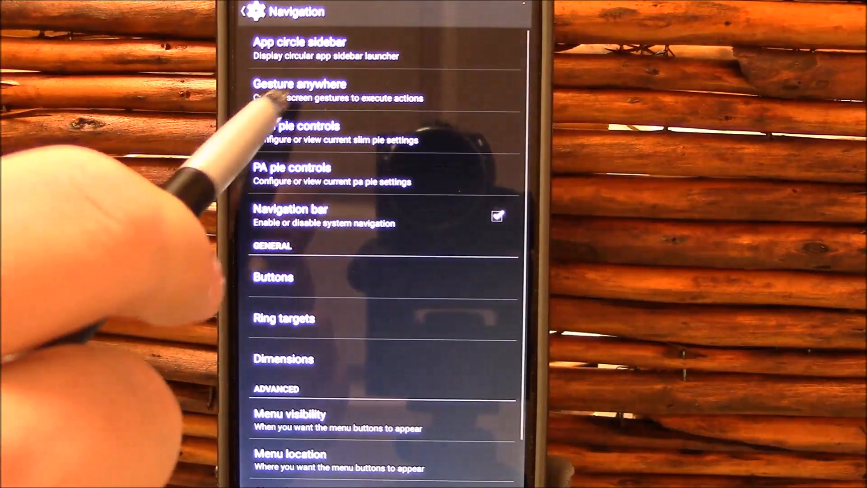
left_click(299, 91)
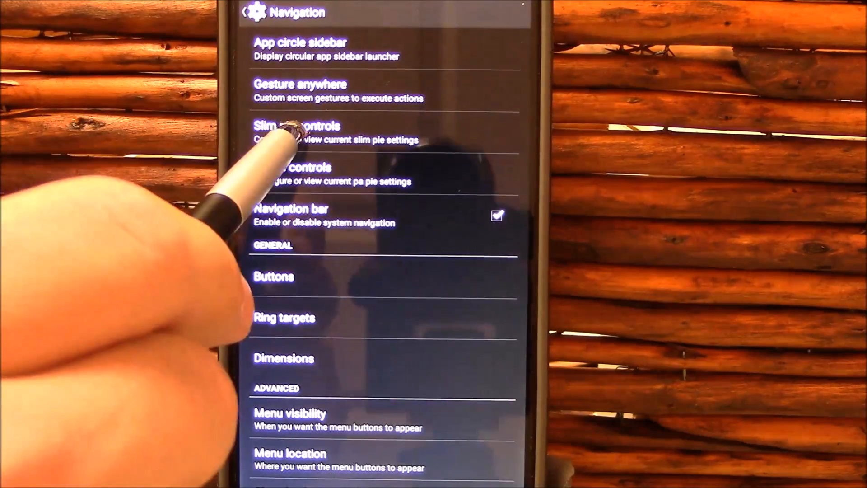
View the PA pie controls settings and return to the scrolled Navigation list.
left_click(305, 133)
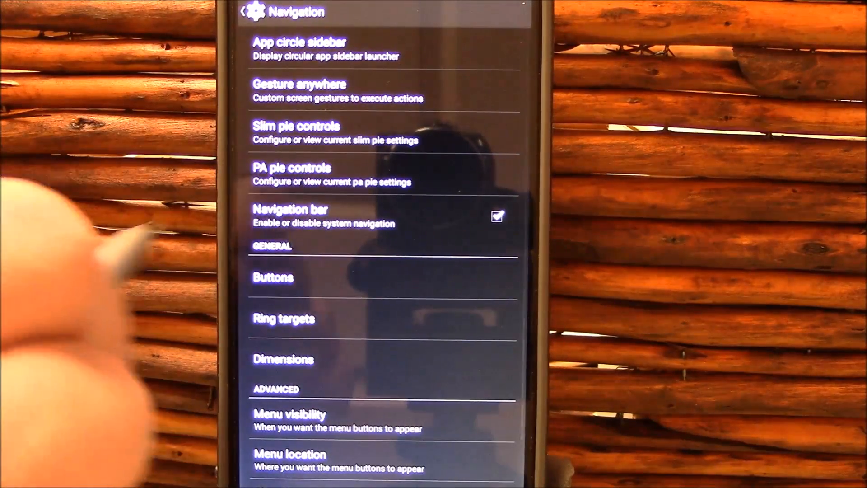
left_click(292, 175)
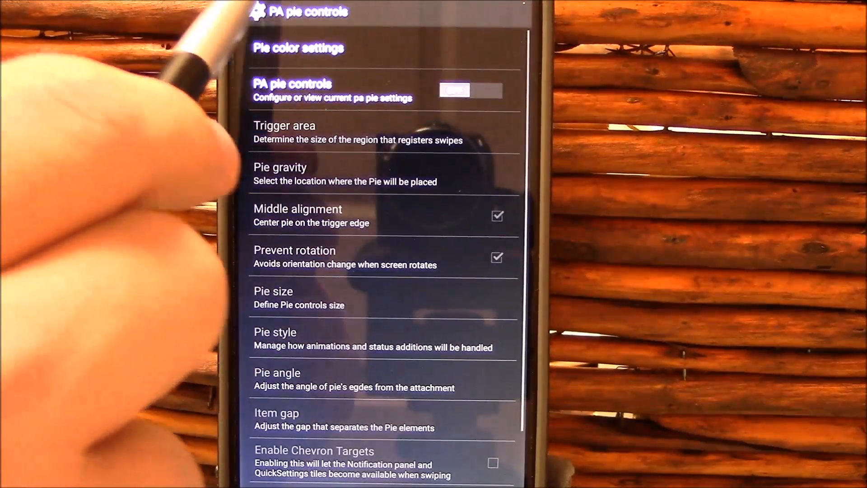
left_click(243, 12)
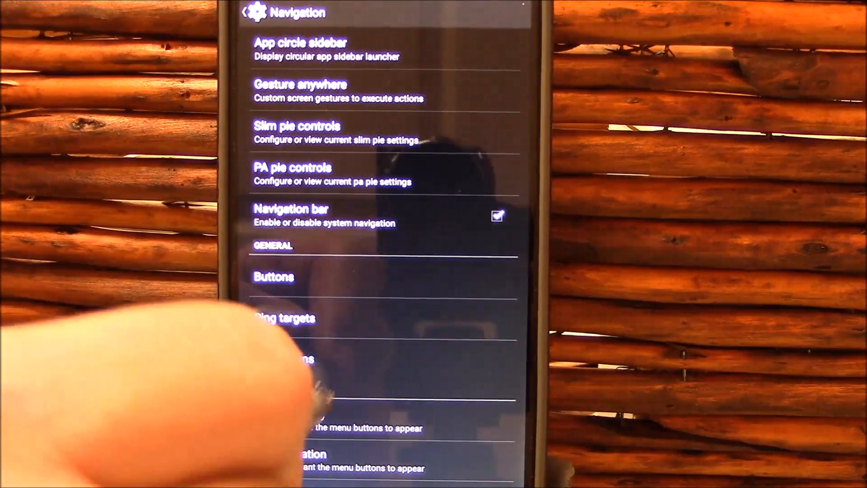
scroll("down", 3)
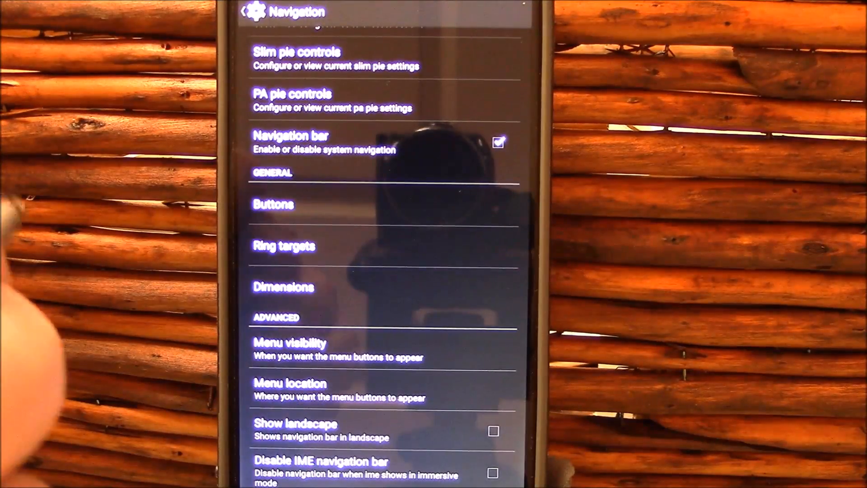
View the navigation bar Buttons and Dimensions settings without changes.
left_click(272, 204)
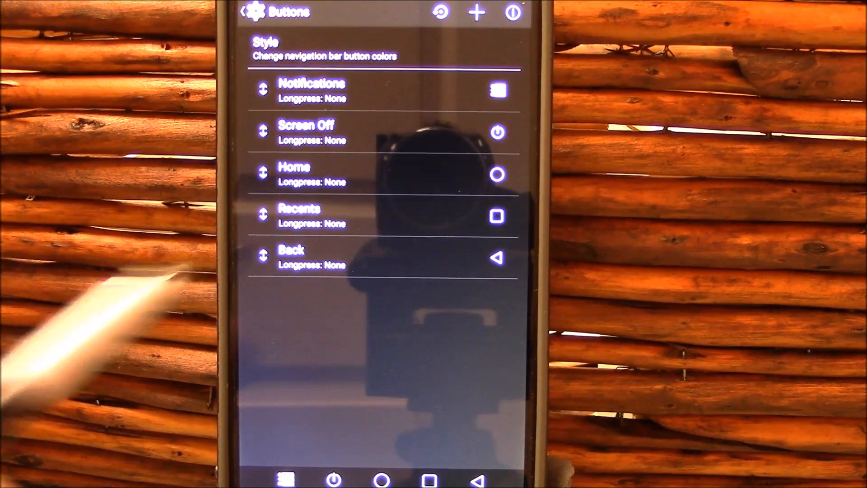
left_click(242, 11)
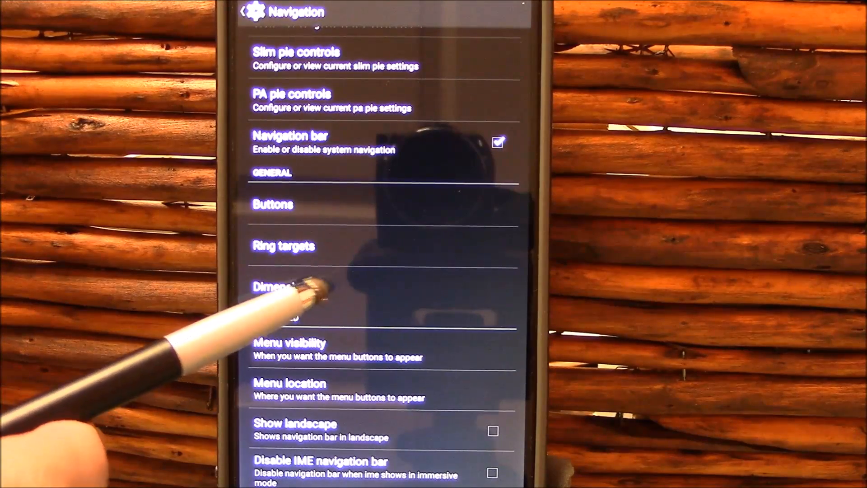
left_click(281, 287)
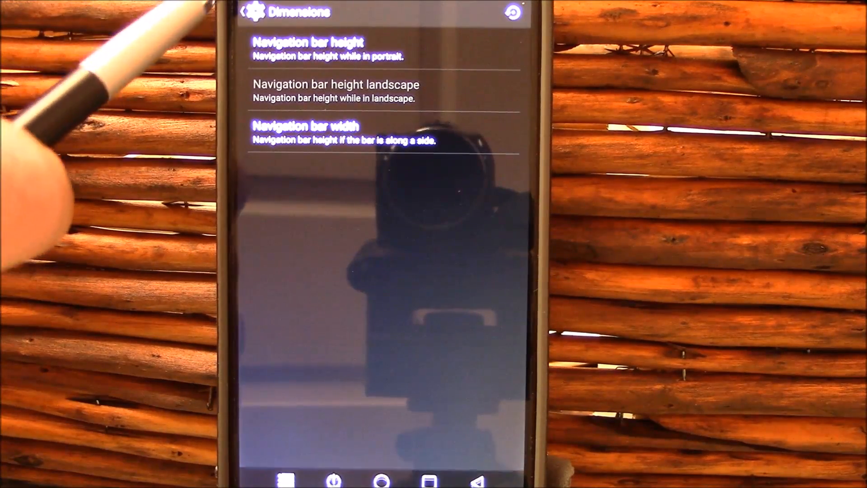
left_click(242, 12)
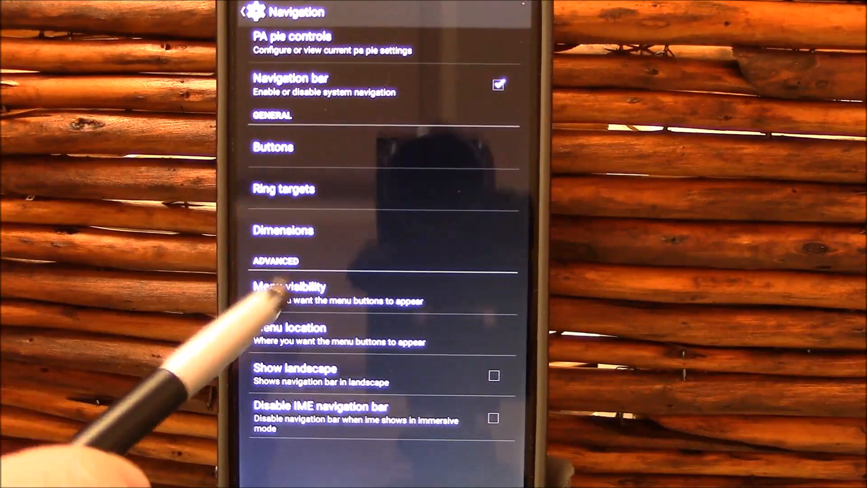
Show the Menu visibility and Menu location choices and cancel both unchanged.
left_click(285, 287)
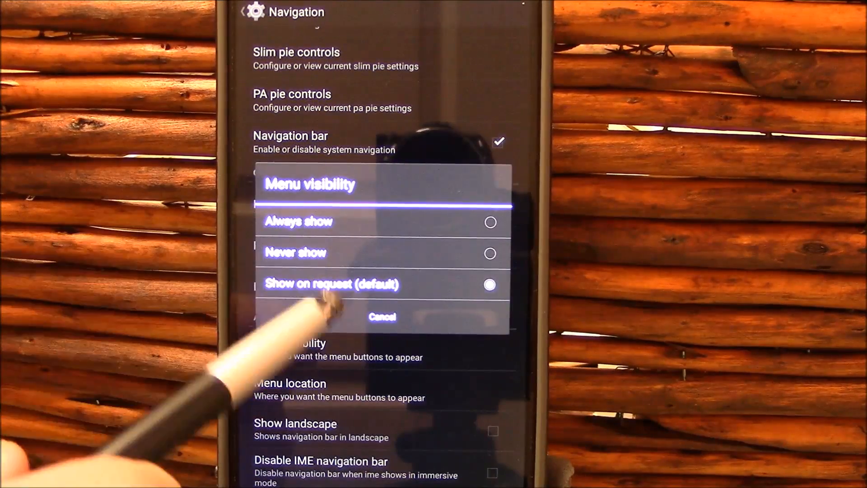
left_click(381, 316)
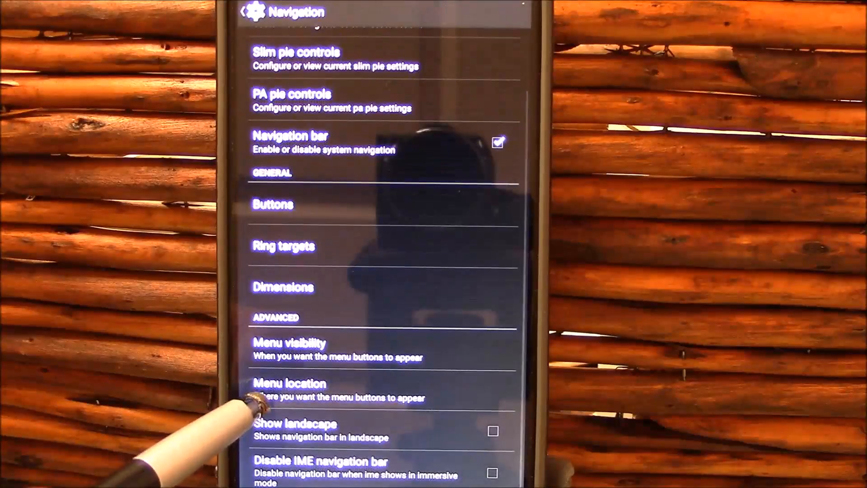
left_click(289, 383)
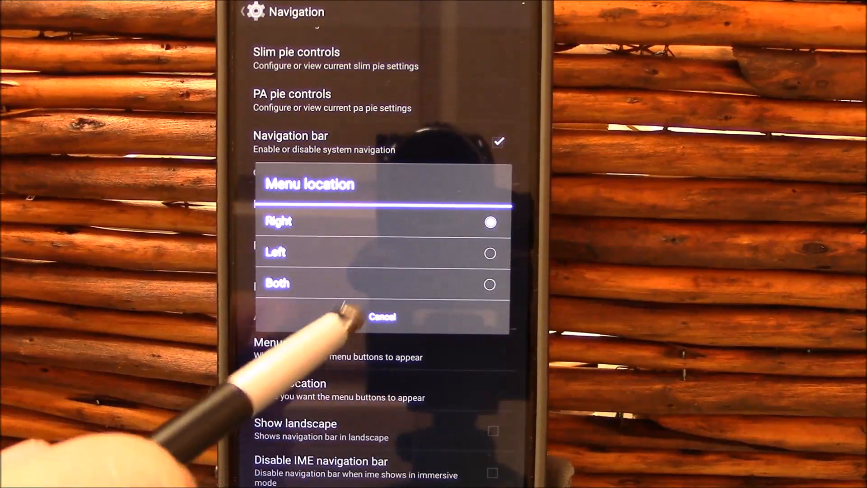
left_click(381, 317)
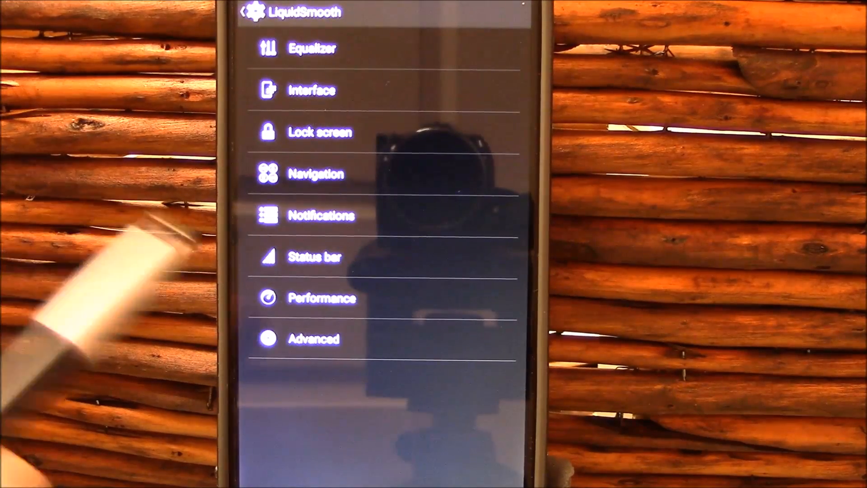
In Notifications, view the Active display settings and return to the list.
left_click(321, 215)
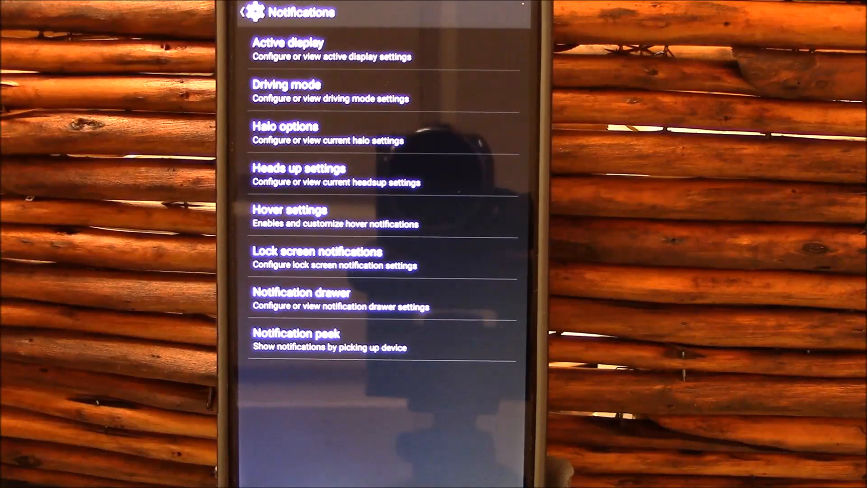
left_click(287, 49)
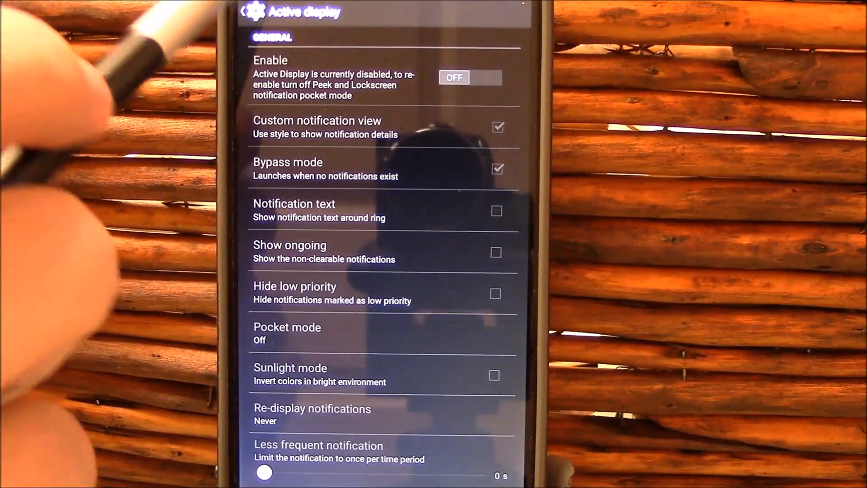
left_click(243, 12)
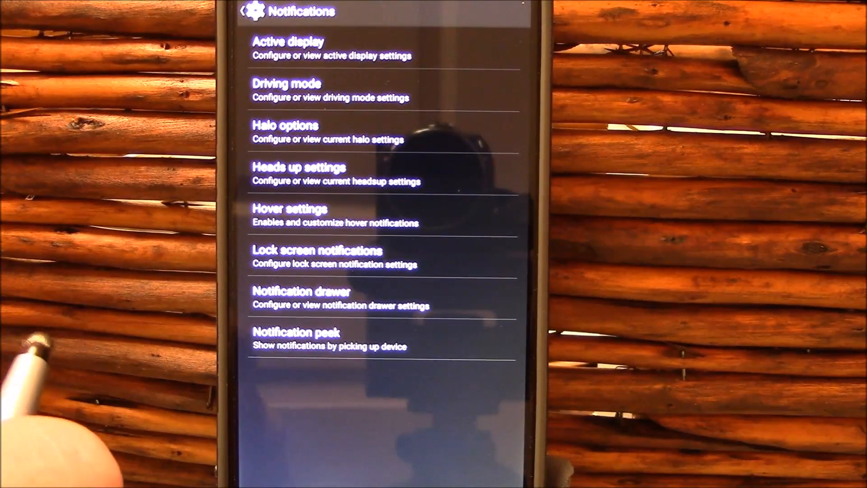
View the Heads up settings, then bring up the Notification drawer options.
left_click(297, 167)
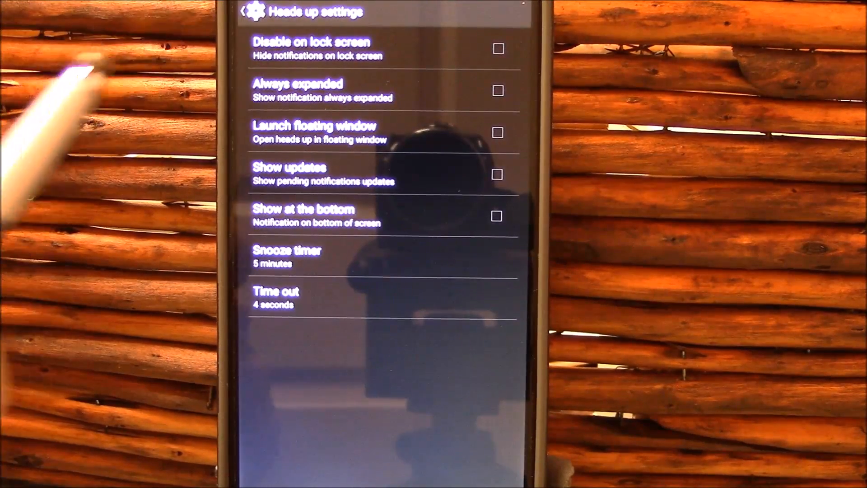
left_click(243, 11)
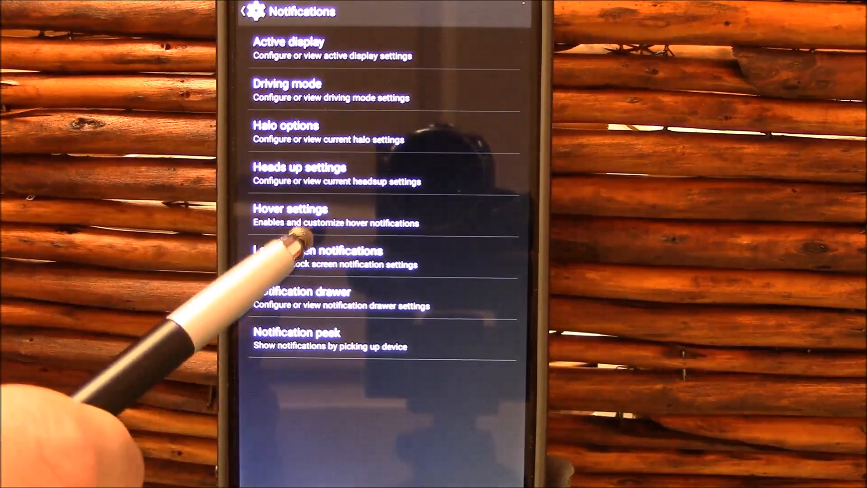
left_click(289, 216)
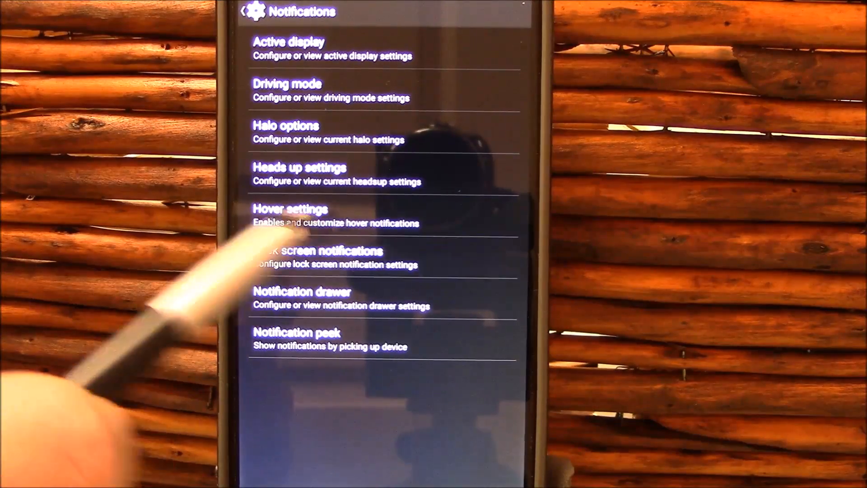
left_click(321, 250)
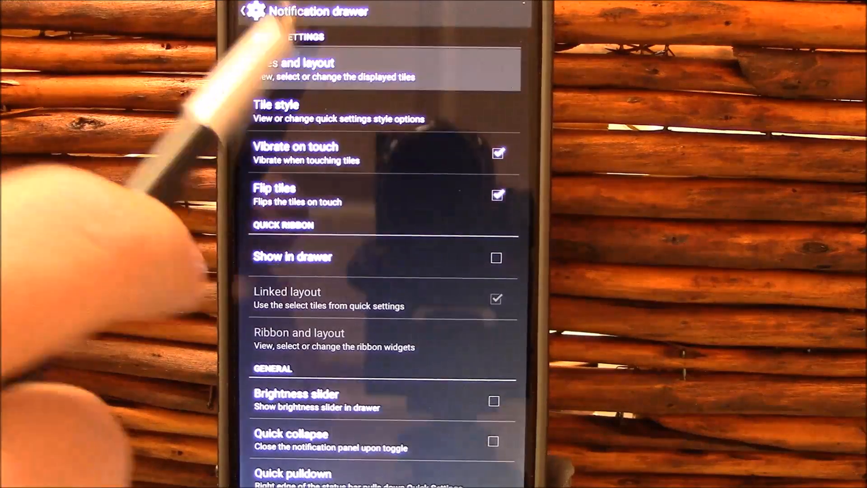
View the quick settings tiles layout and tile style options in the notification drawer.
left_click(381, 70)
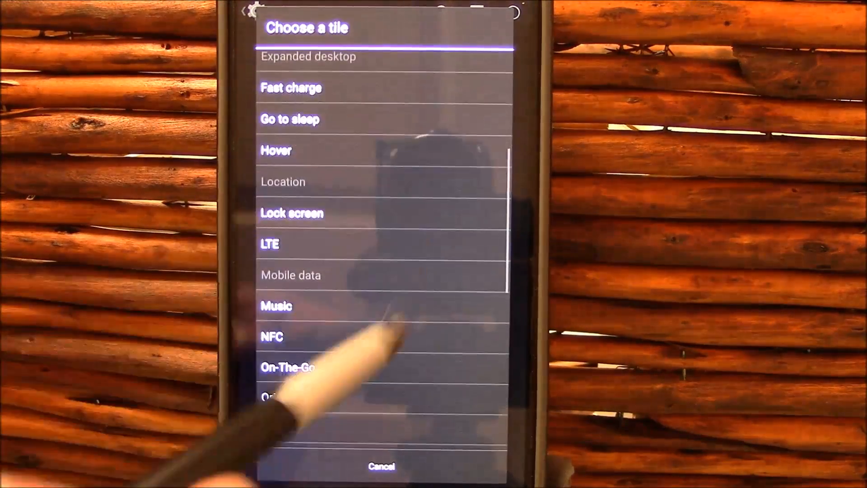
scroll("down", 3)
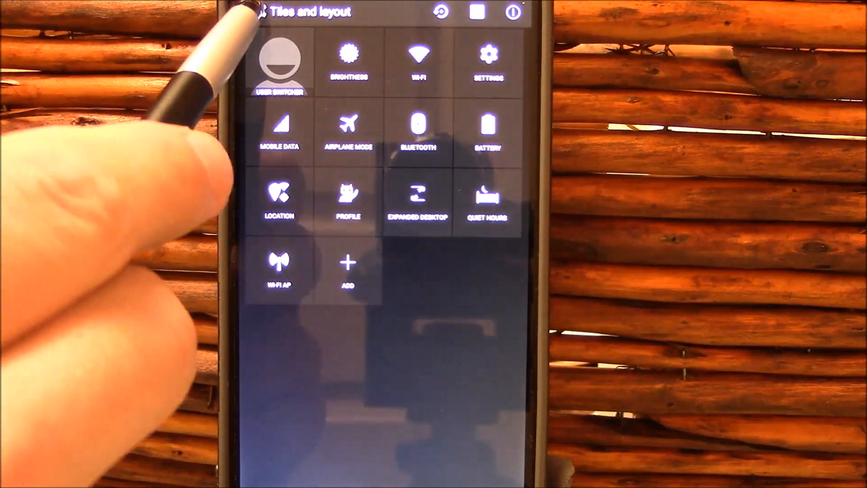
left_click(243, 11)
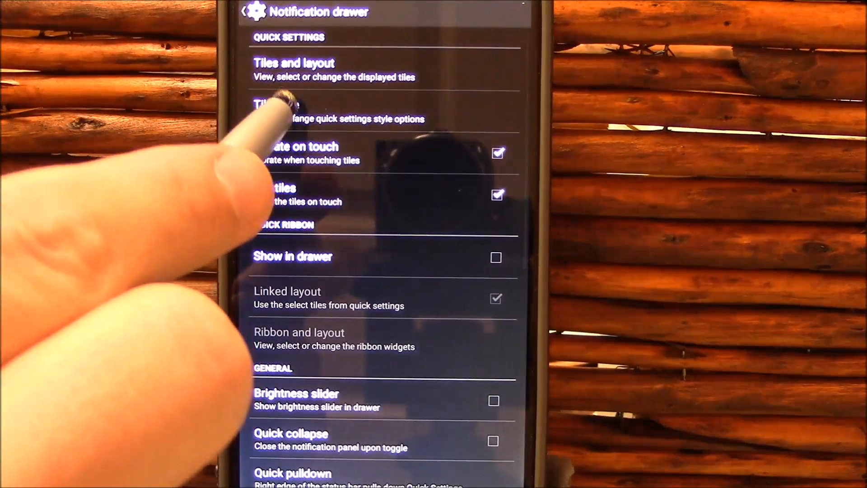
left_click(310, 110)
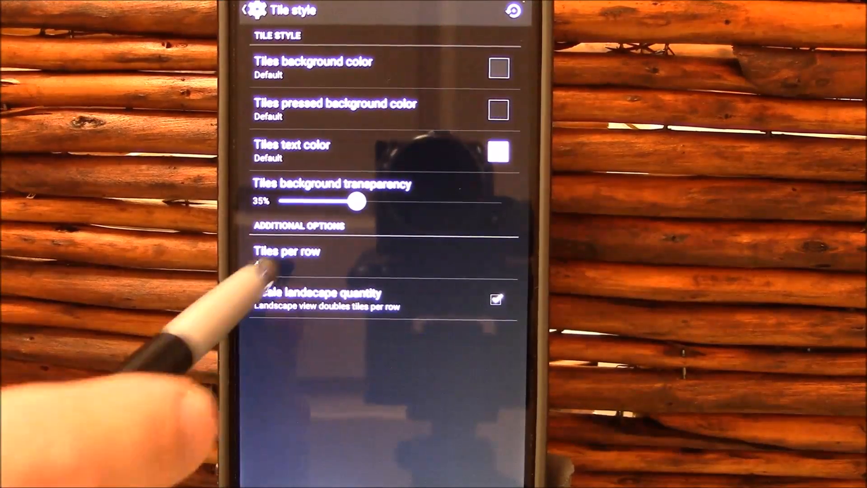
left_click(288, 252)
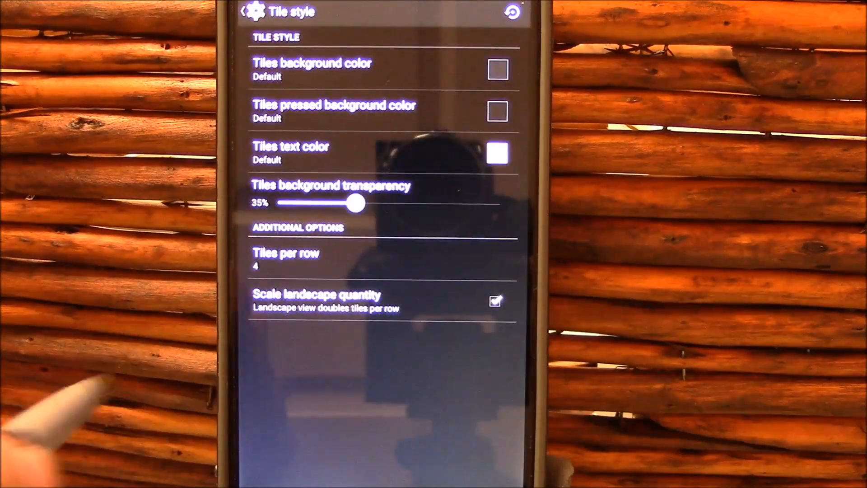
left_click(242, 12)
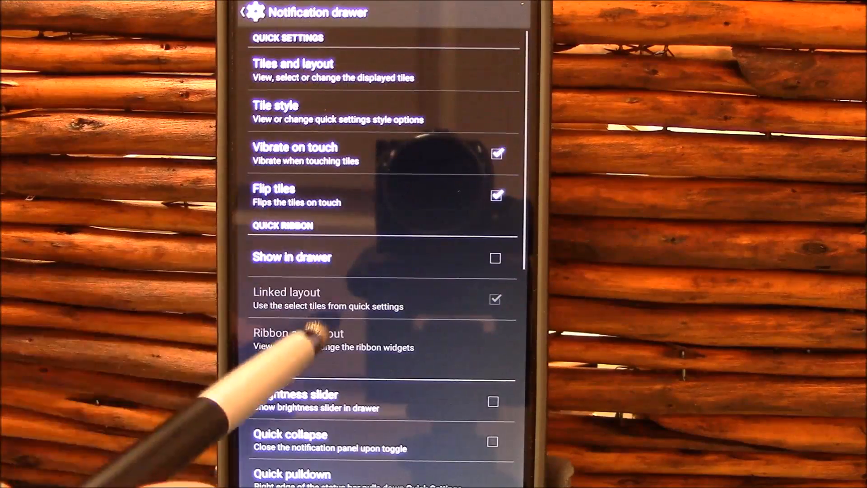
Look at notification peek and back out to the LiquidSmooth categories list.
scroll("down", 3)
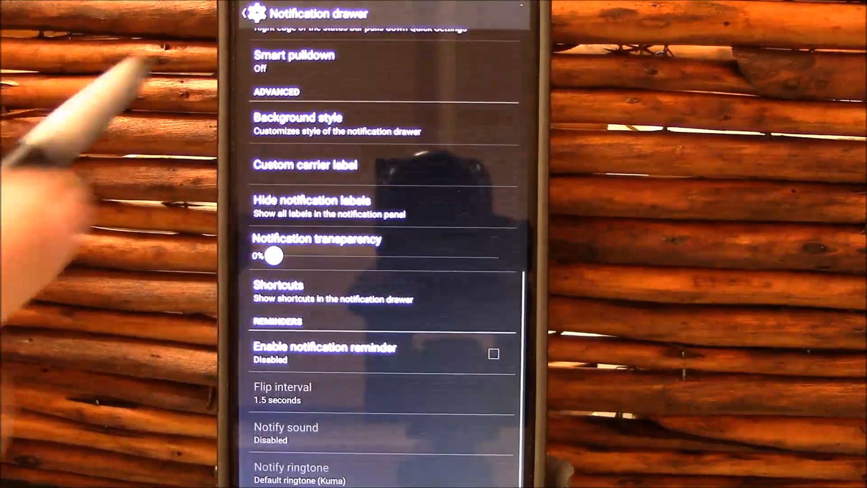
left_click(243, 13)
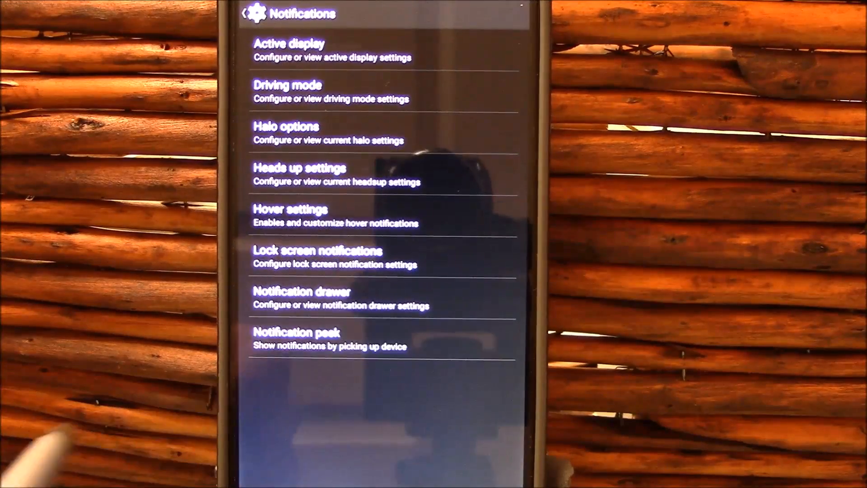
left_click(297, 339)
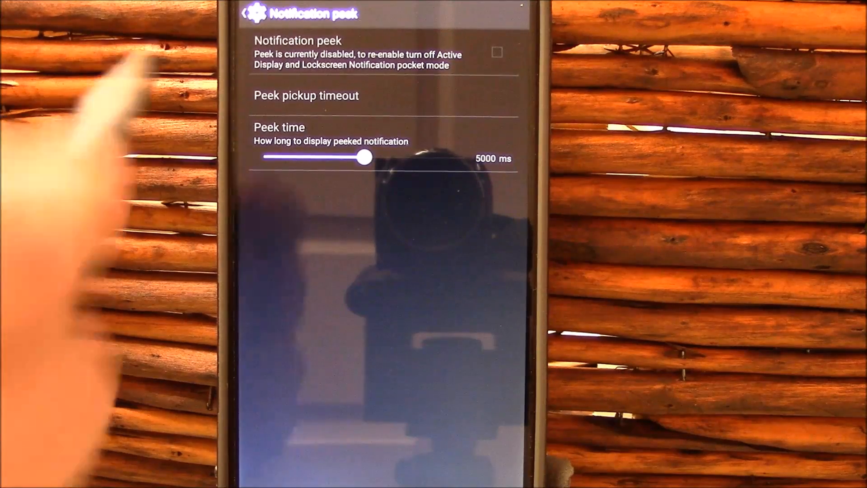
left_click(243, 14)
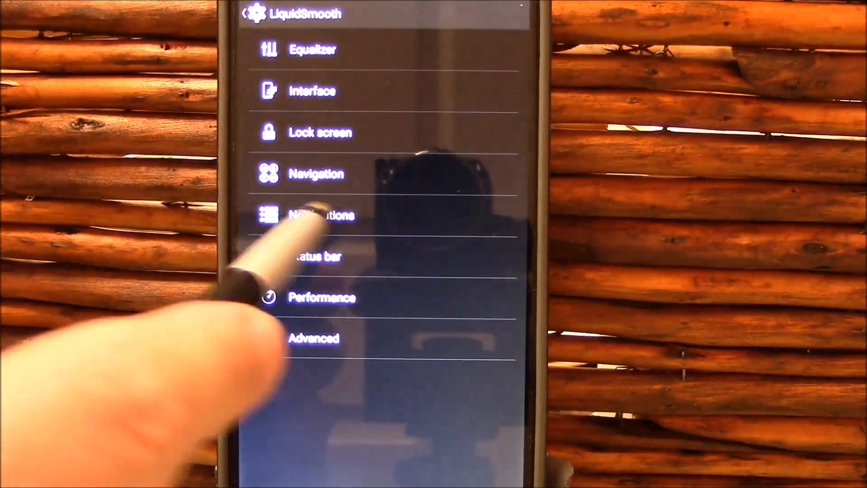
left_click(320, 255)
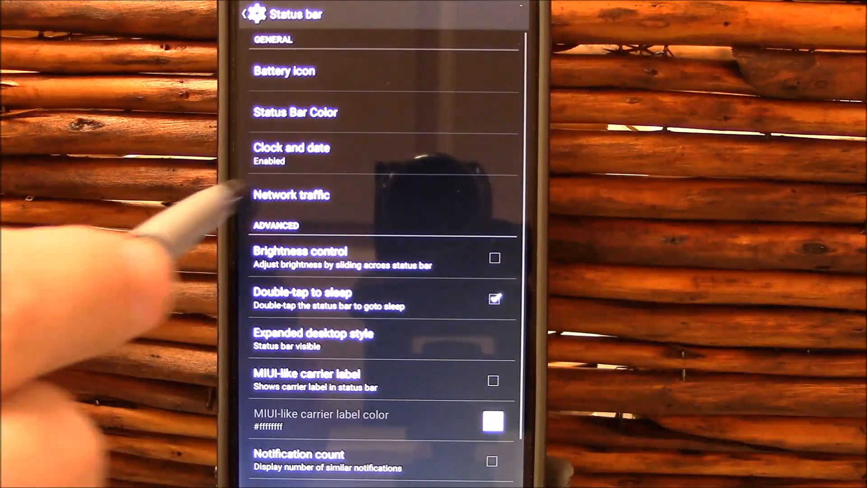
scroll("down", 3)
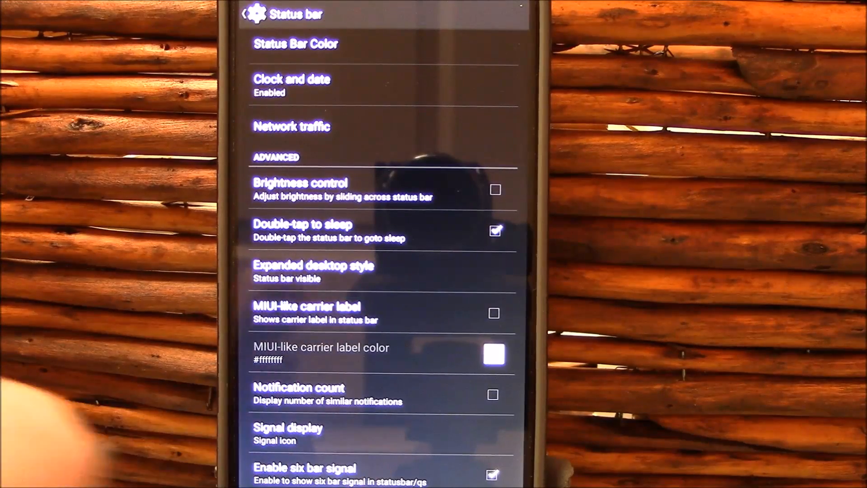
left_click(243, 14)
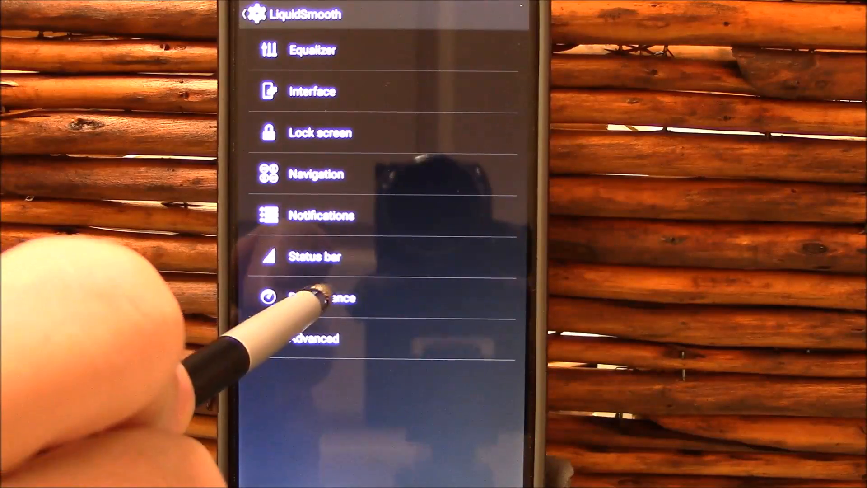
Enter Performance and grant Kernel Tweaker superuser access, remembered forever.
left_click(314, 297)
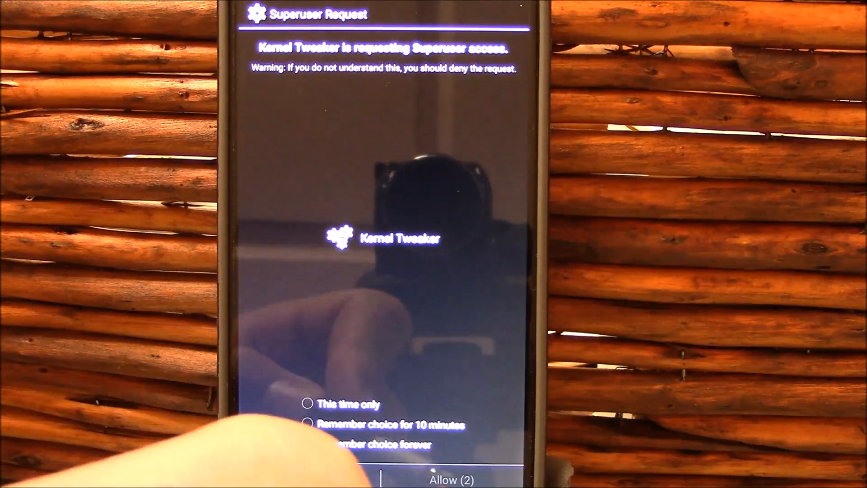
left_click(307, 444)
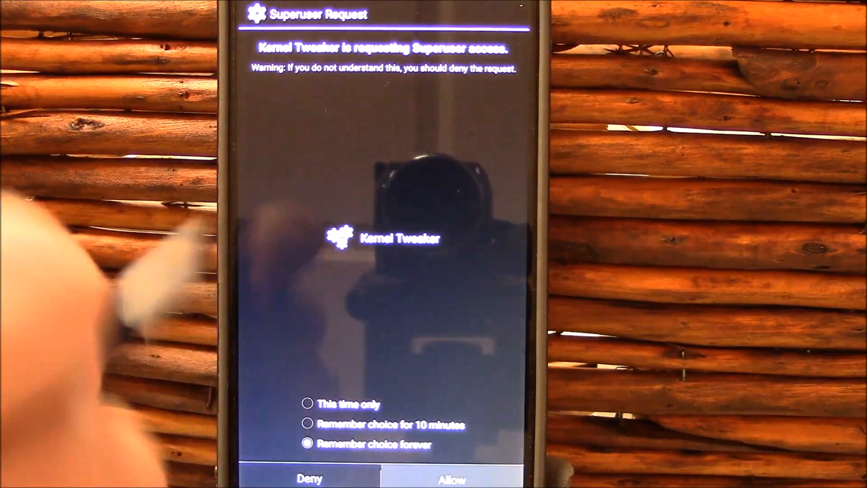
left_click(451, 478)
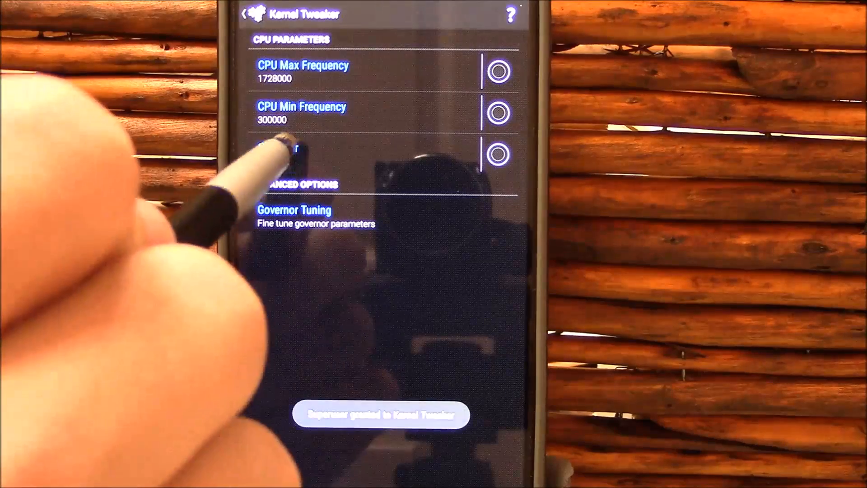
Set the CPU governor to dancedance and show its Governor Tuning values.
left_click(285, 149)
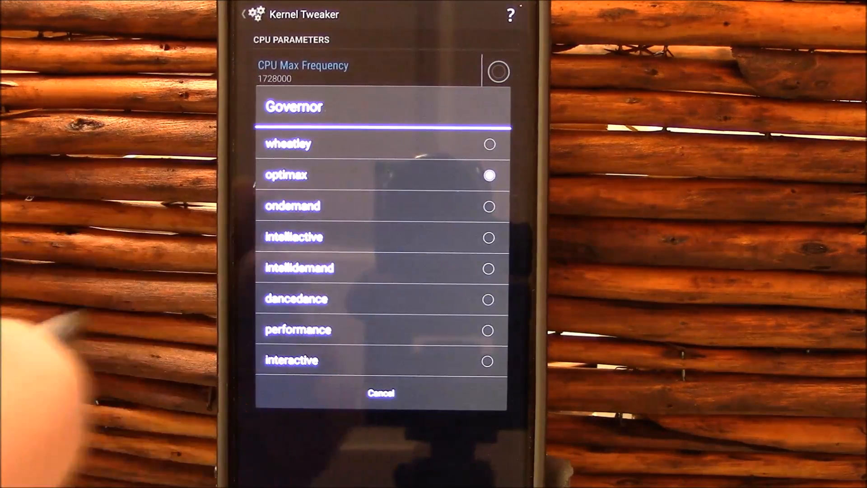
left_click(296, 299)
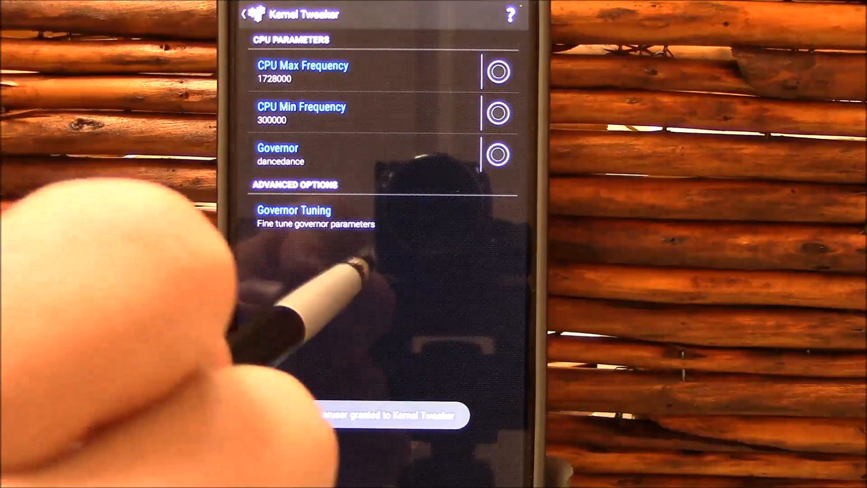
left_click(316, 216)
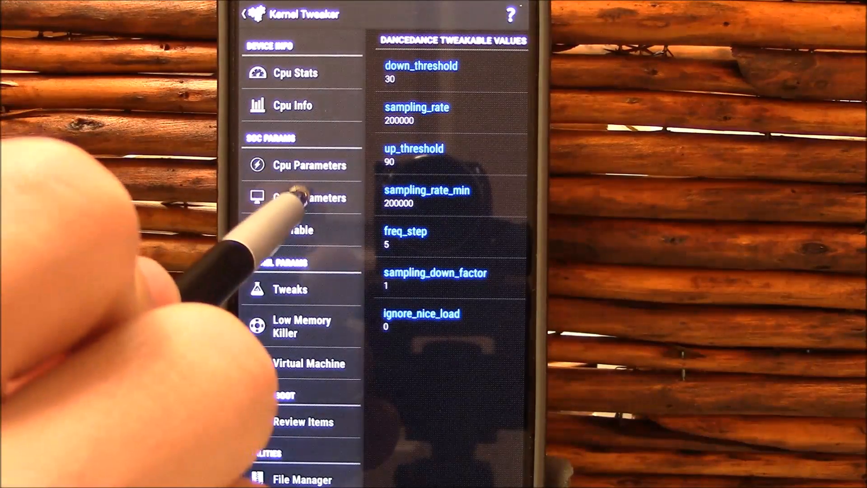
View the Misc parameters' I/O scheduler choices, leaving zen selected.
left_click(310, 198)
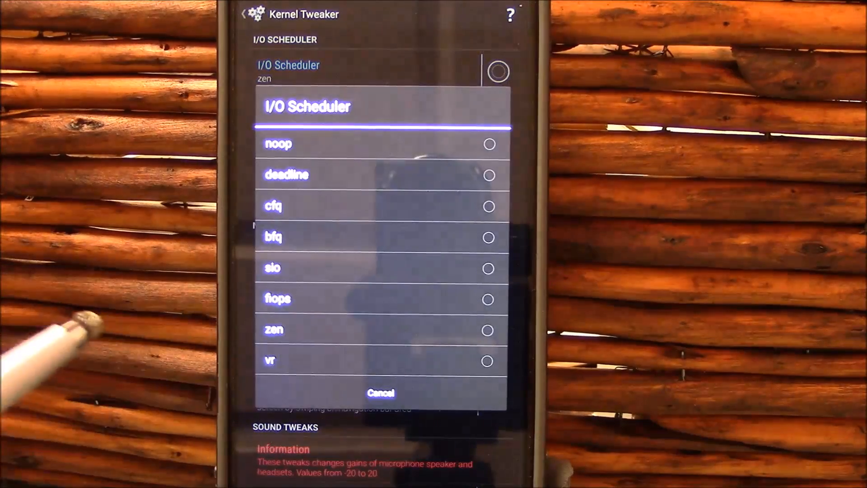
mouse_move(249, 199)
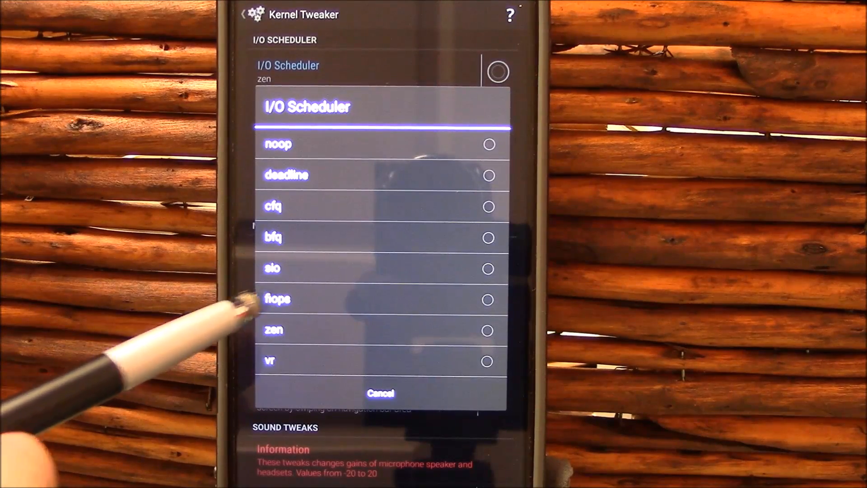
mouse_move(293, 266)
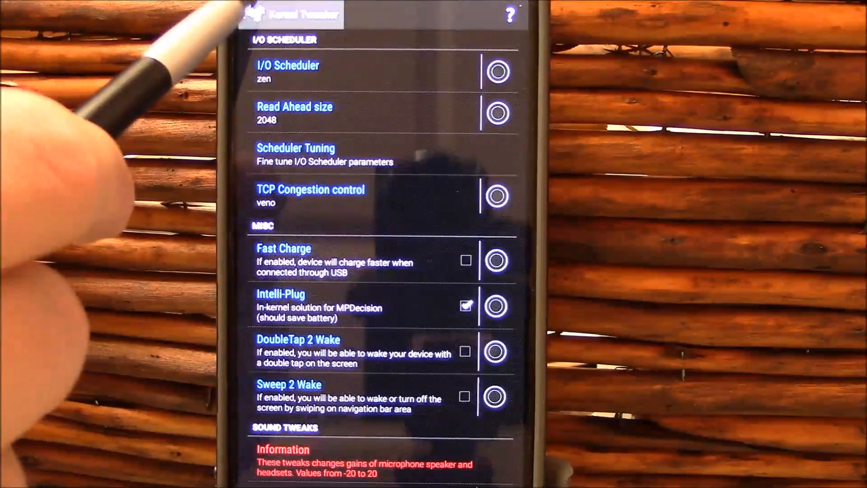
scroll("down", 3)
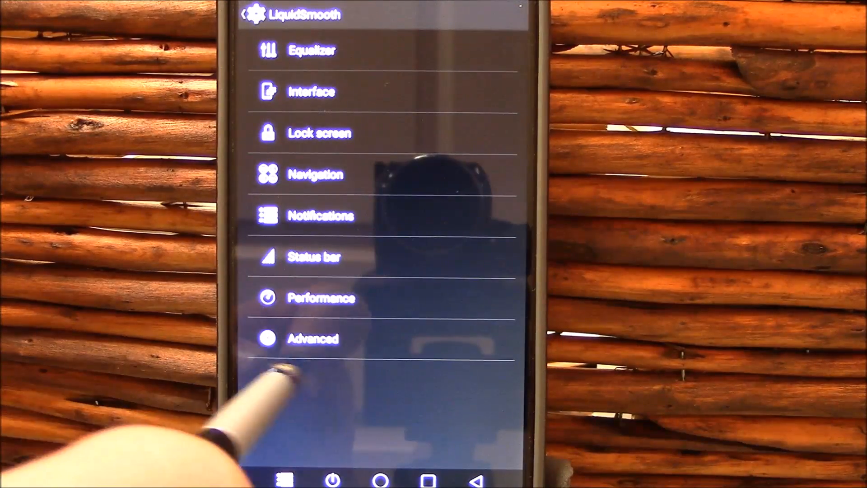
Review Battery saver and the System App Remover list, then return to Advanced options.
left_click(313, 338)
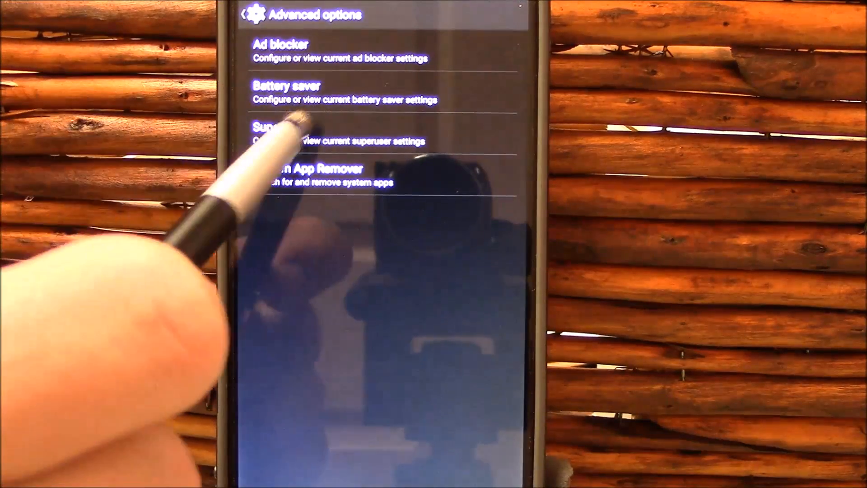
left_click(286, 92)
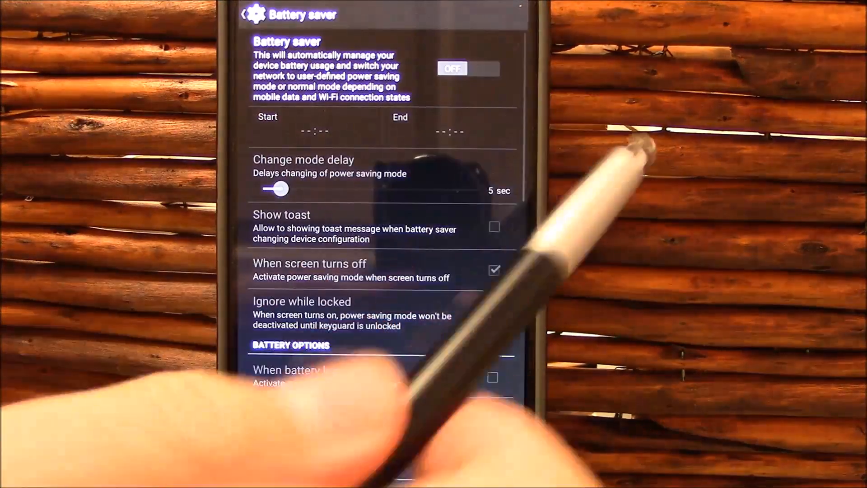
left_click(243, 15)
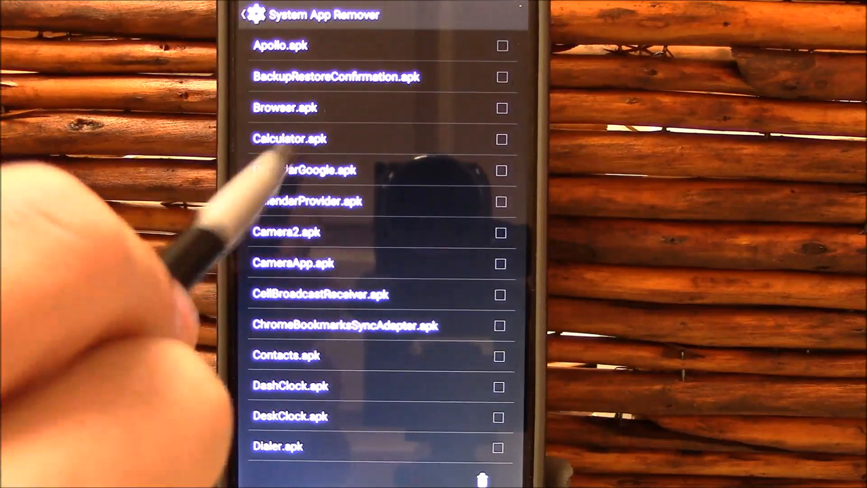
left_click(246, 15)
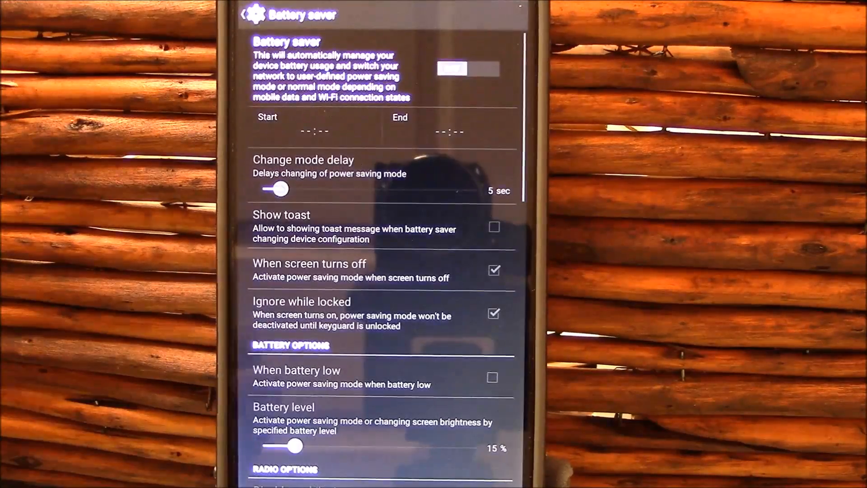
left_click(243, 13)
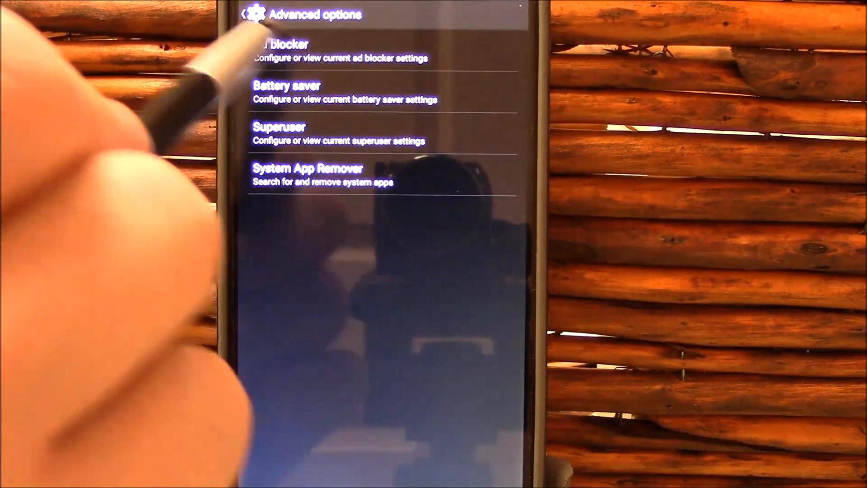
Look over the Themes menu (theme packs, icons, fonts, wallpapers, boot animations) and return to Settings.
left_click(245, 15)
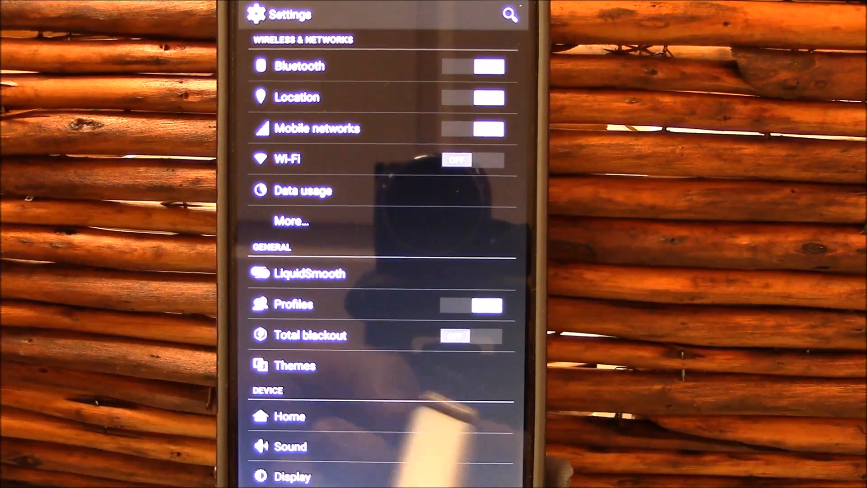
left_click(299, 365)
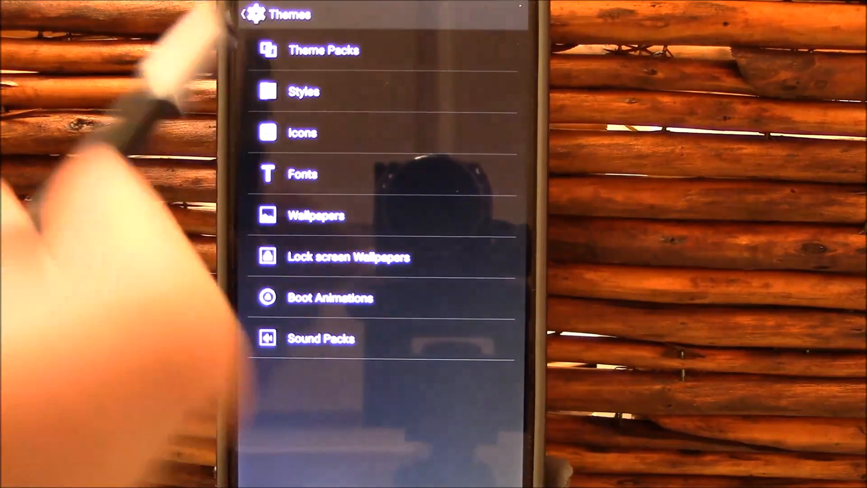
left_click(323, 50)
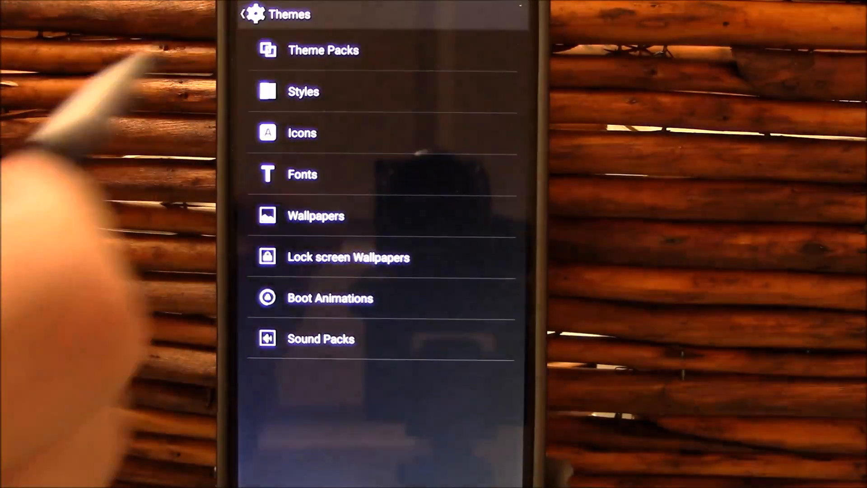
left_click(243, 13)
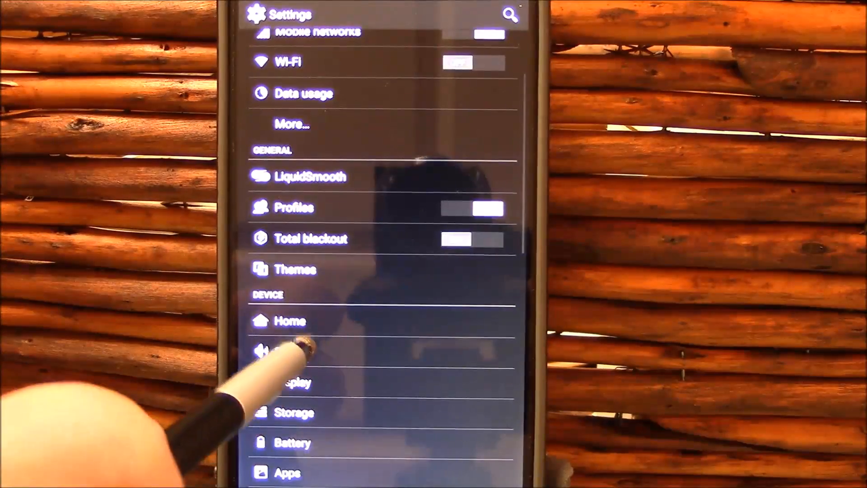
Review quiet hours and per-stream Volume Steps in LiquidSmooth sound, then return to Sound settings.
left_click(287, 351)
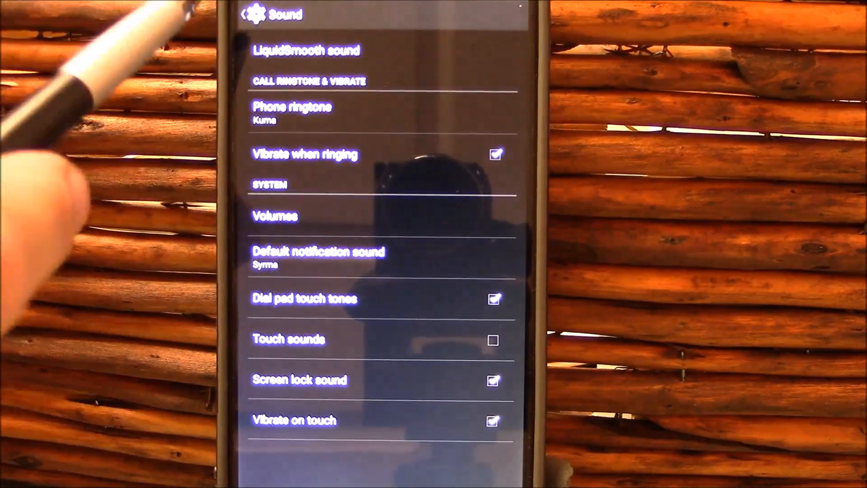
left_click(305, 49)
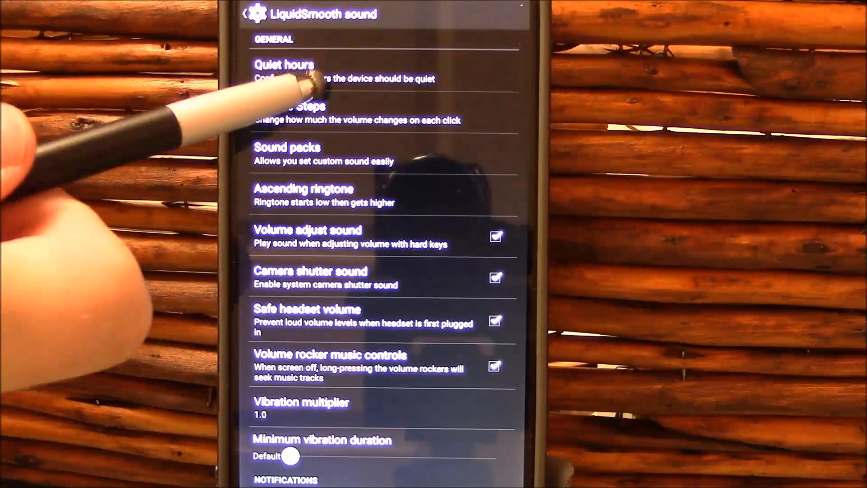
left_click(284, 70)
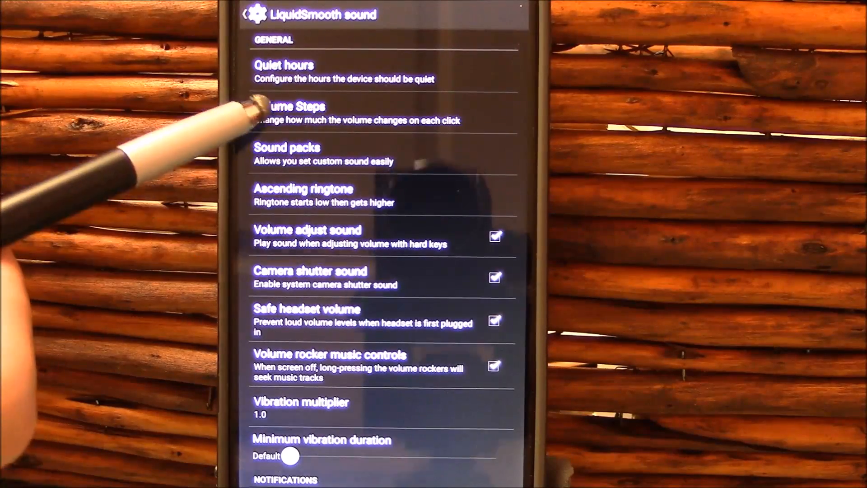
left_click(293, 113)
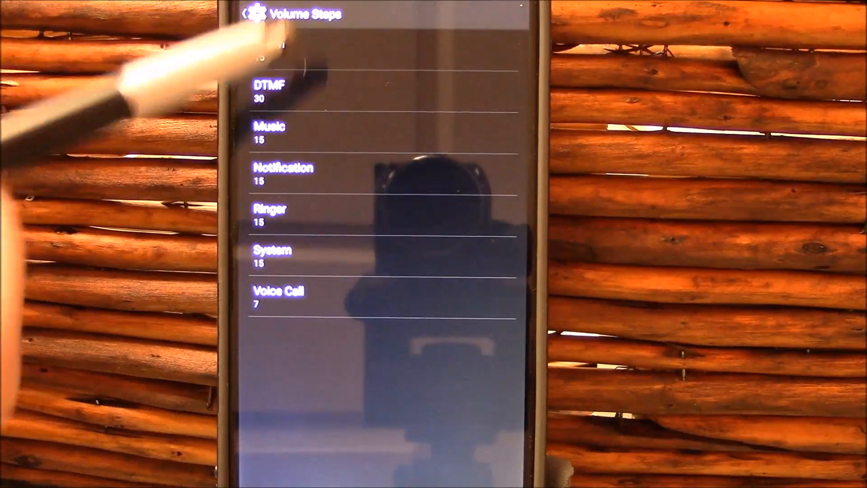
left_click(249, 14)
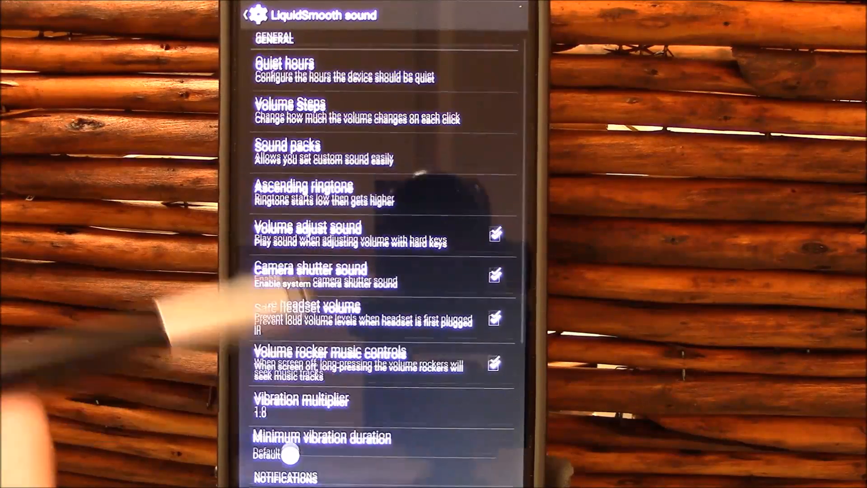
scroll("down", 3)
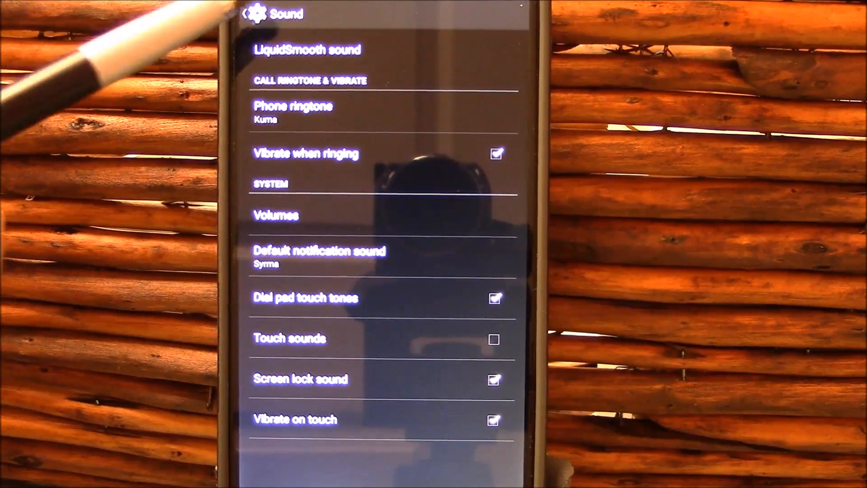
Scroll through Display settings covering light, screen, animation and wakeup options.
left_click(243, 13)
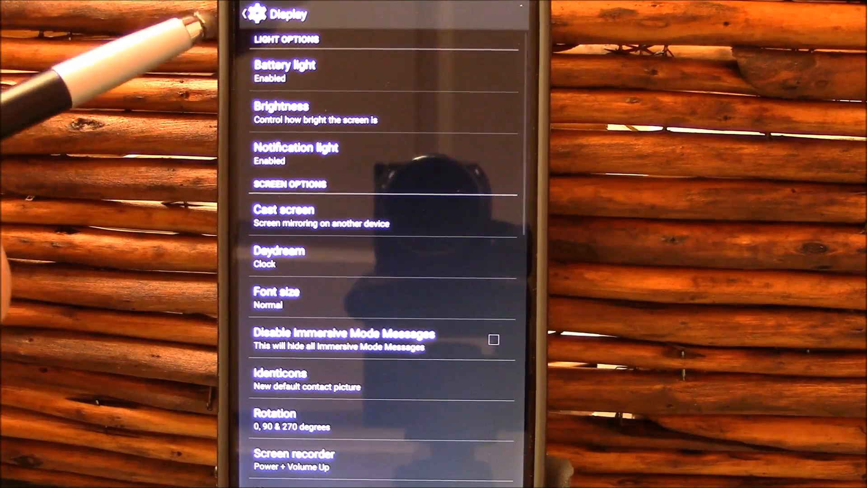
scroll("up", 3)
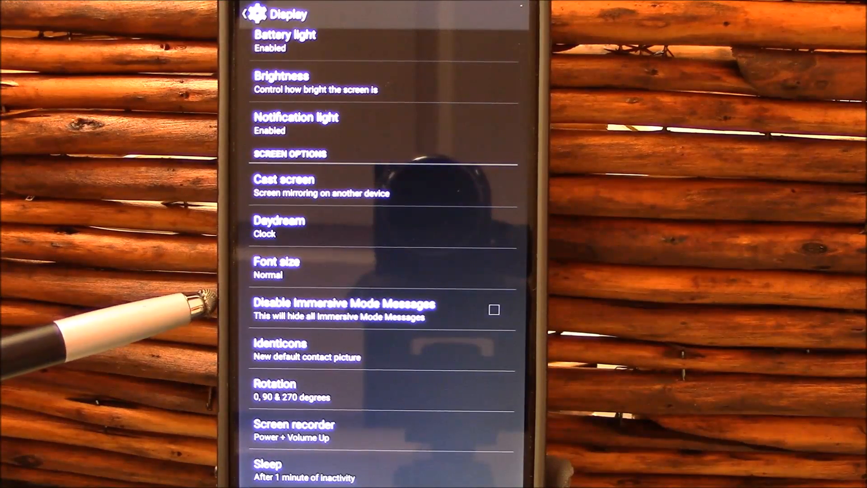
scroll("down", 3)
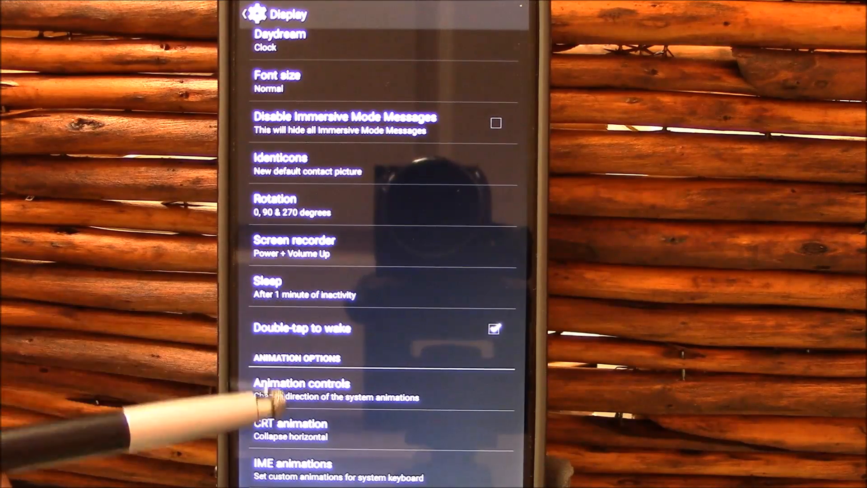
scroll("down", 3)
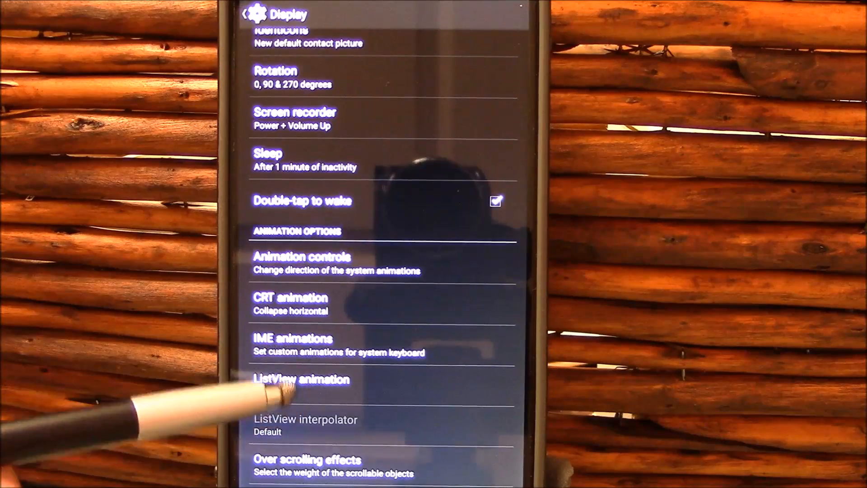
scroll("down", 3)
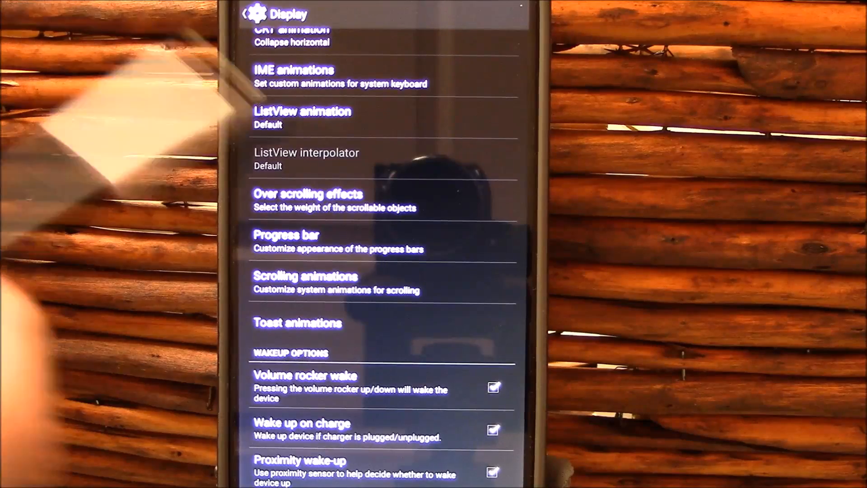
scroll("up", 3)
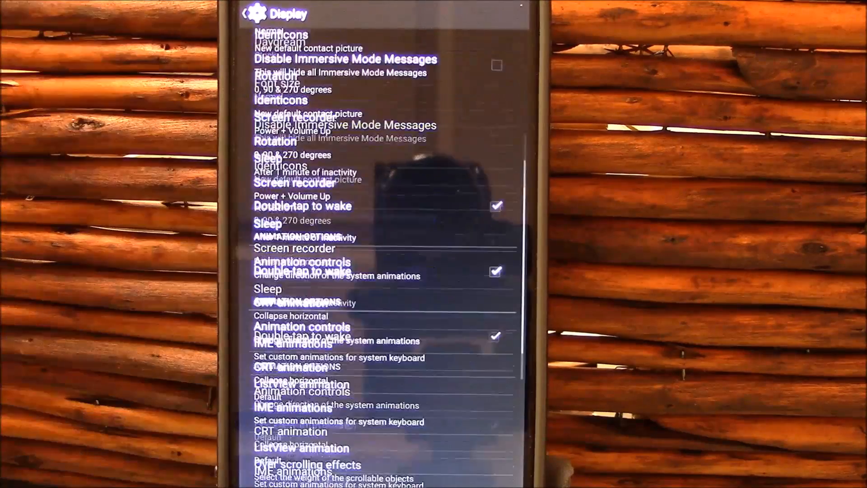
scroll("down", 3)
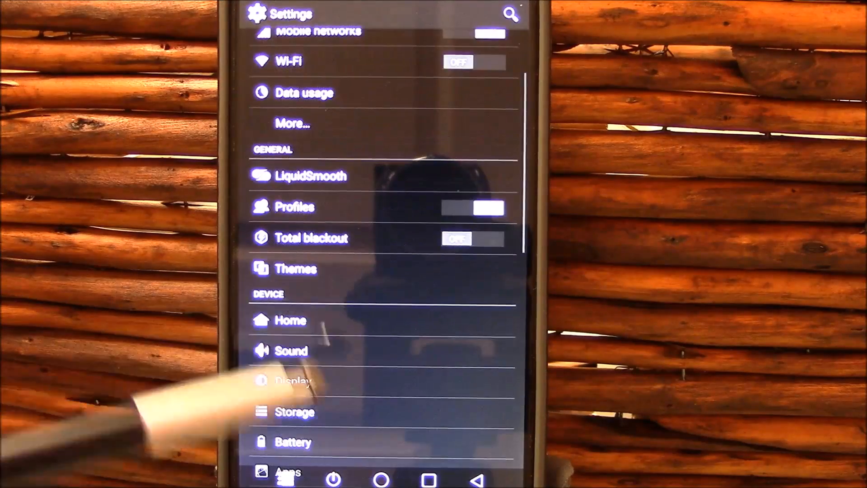
scroll("down", 3)
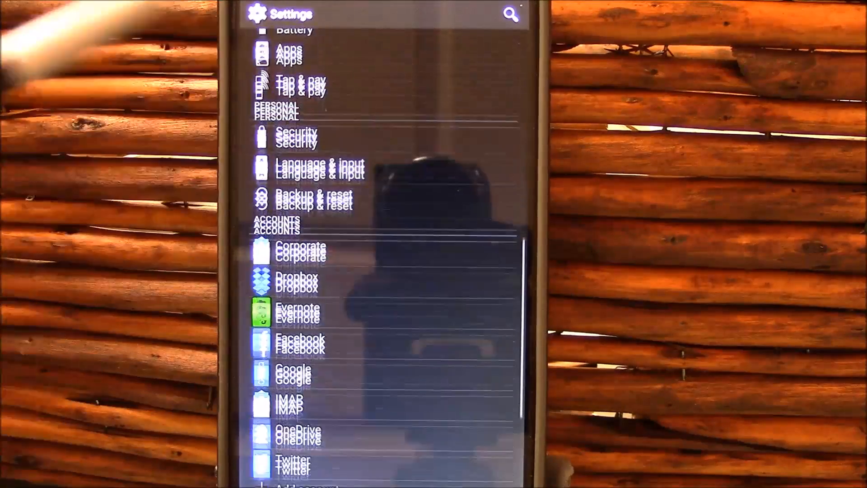
scroll("down", 3)
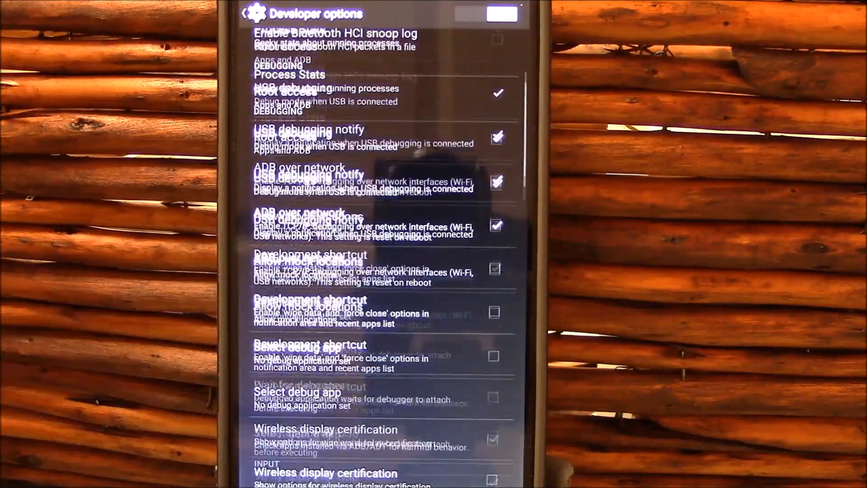
scroll("down", 3)
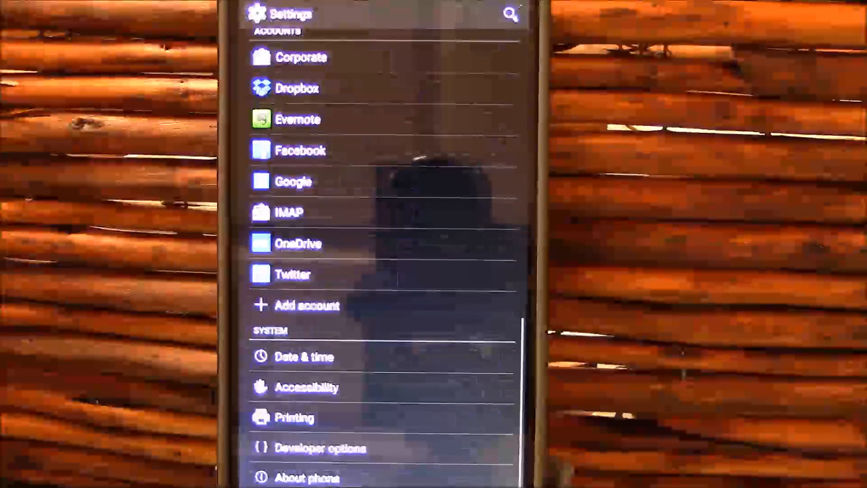
scroll("down", 3)
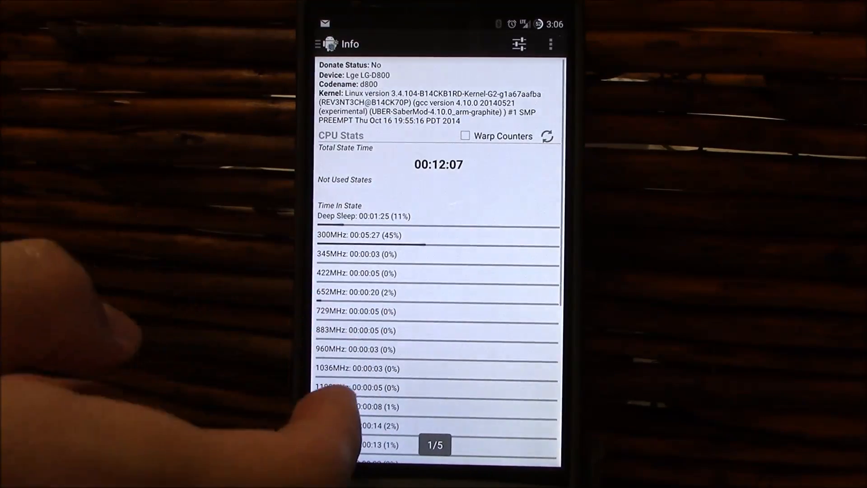
scroll("down", 3)
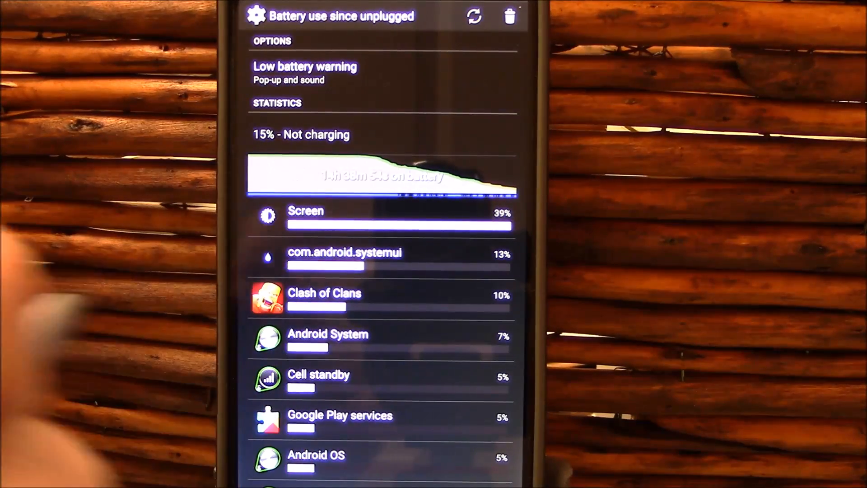
View Screen (30%) and Clash of Clans battery use details, returning to the battery list at 30%.
left_click(381, 216)
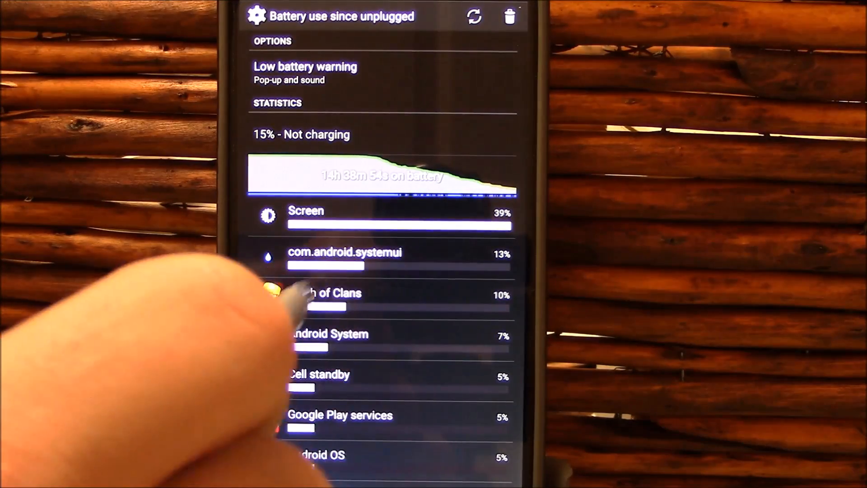
left_click(381, 175)
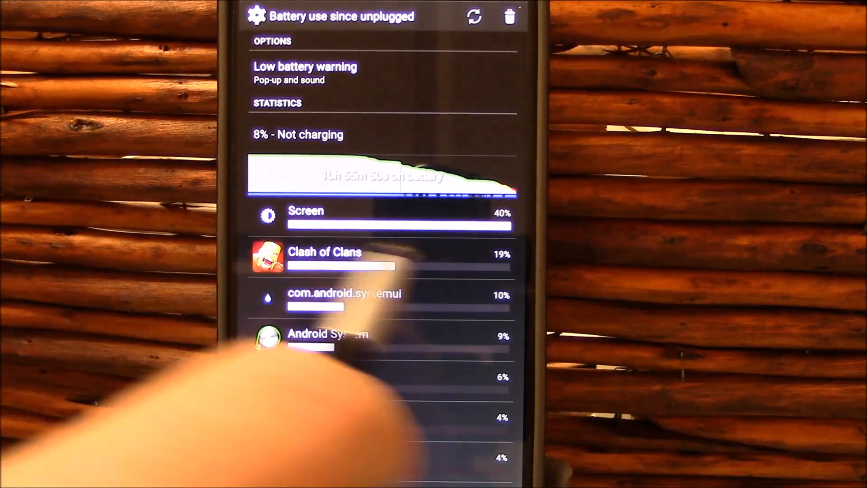
left_click(397, 216)
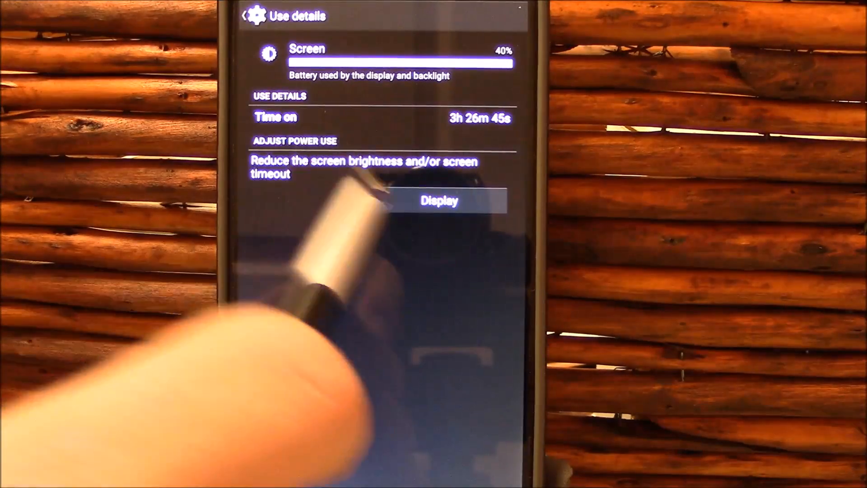
left_click(247, 16)
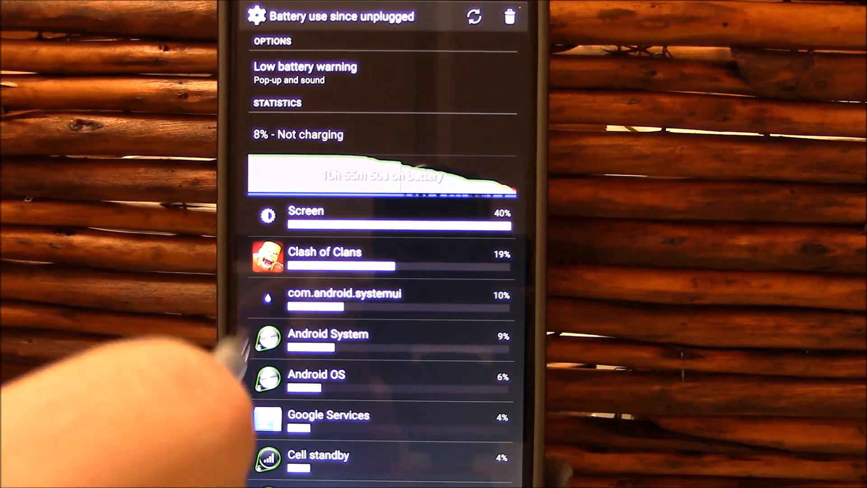
left_click(341, 255)
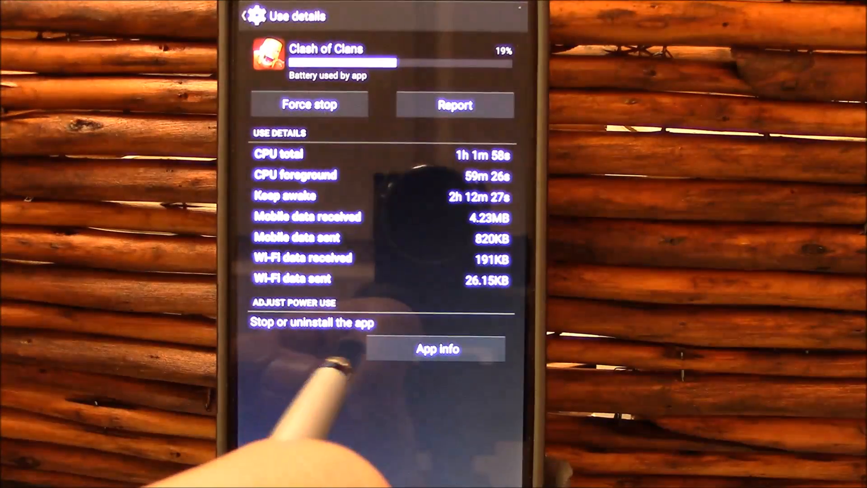
left_click(246, 15)
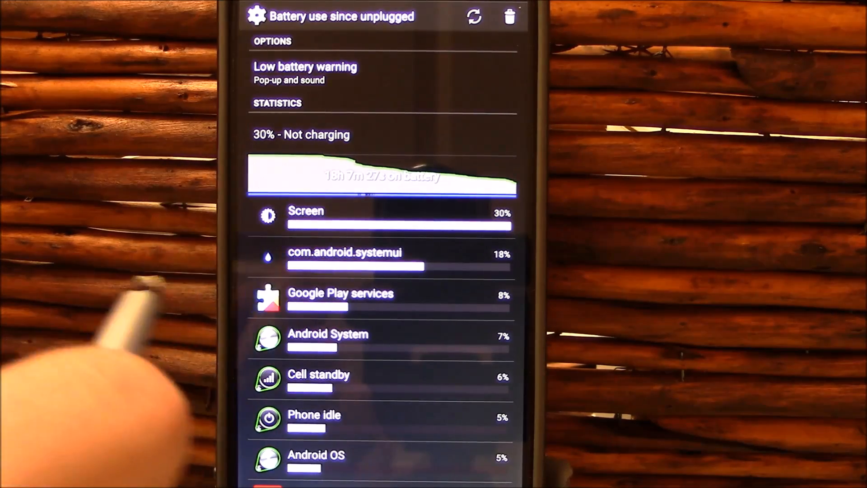
left_click(380, 176)
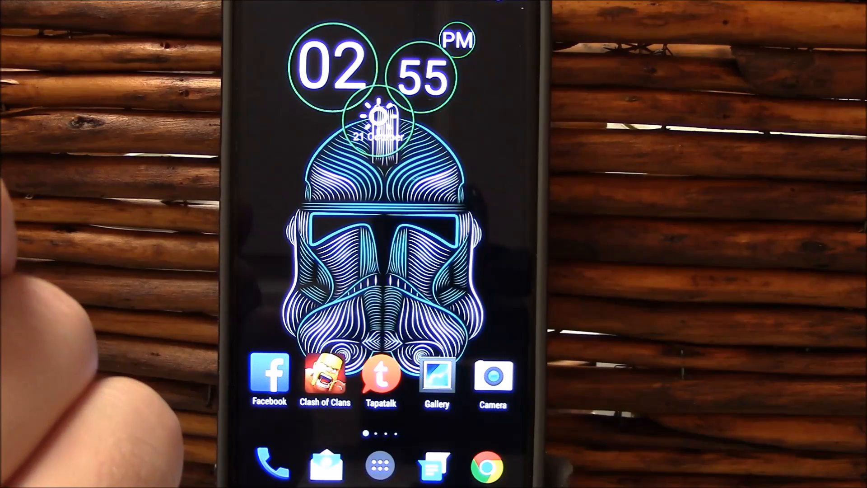
mouse_move(55, 387)
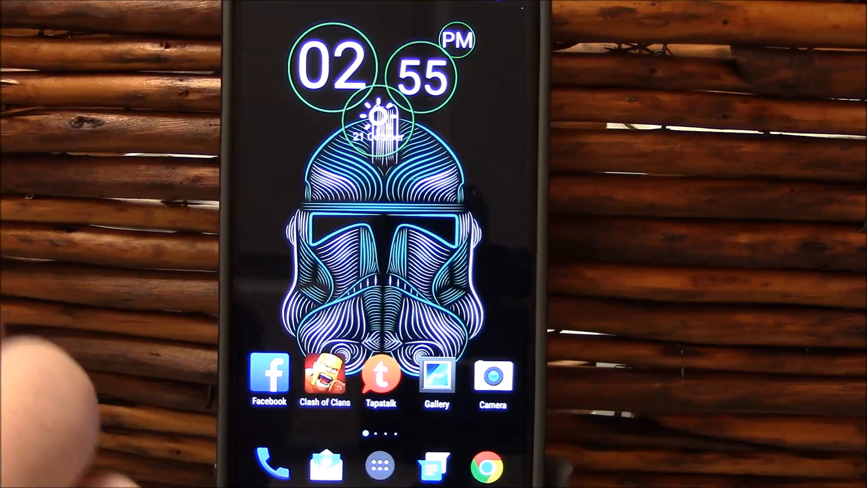